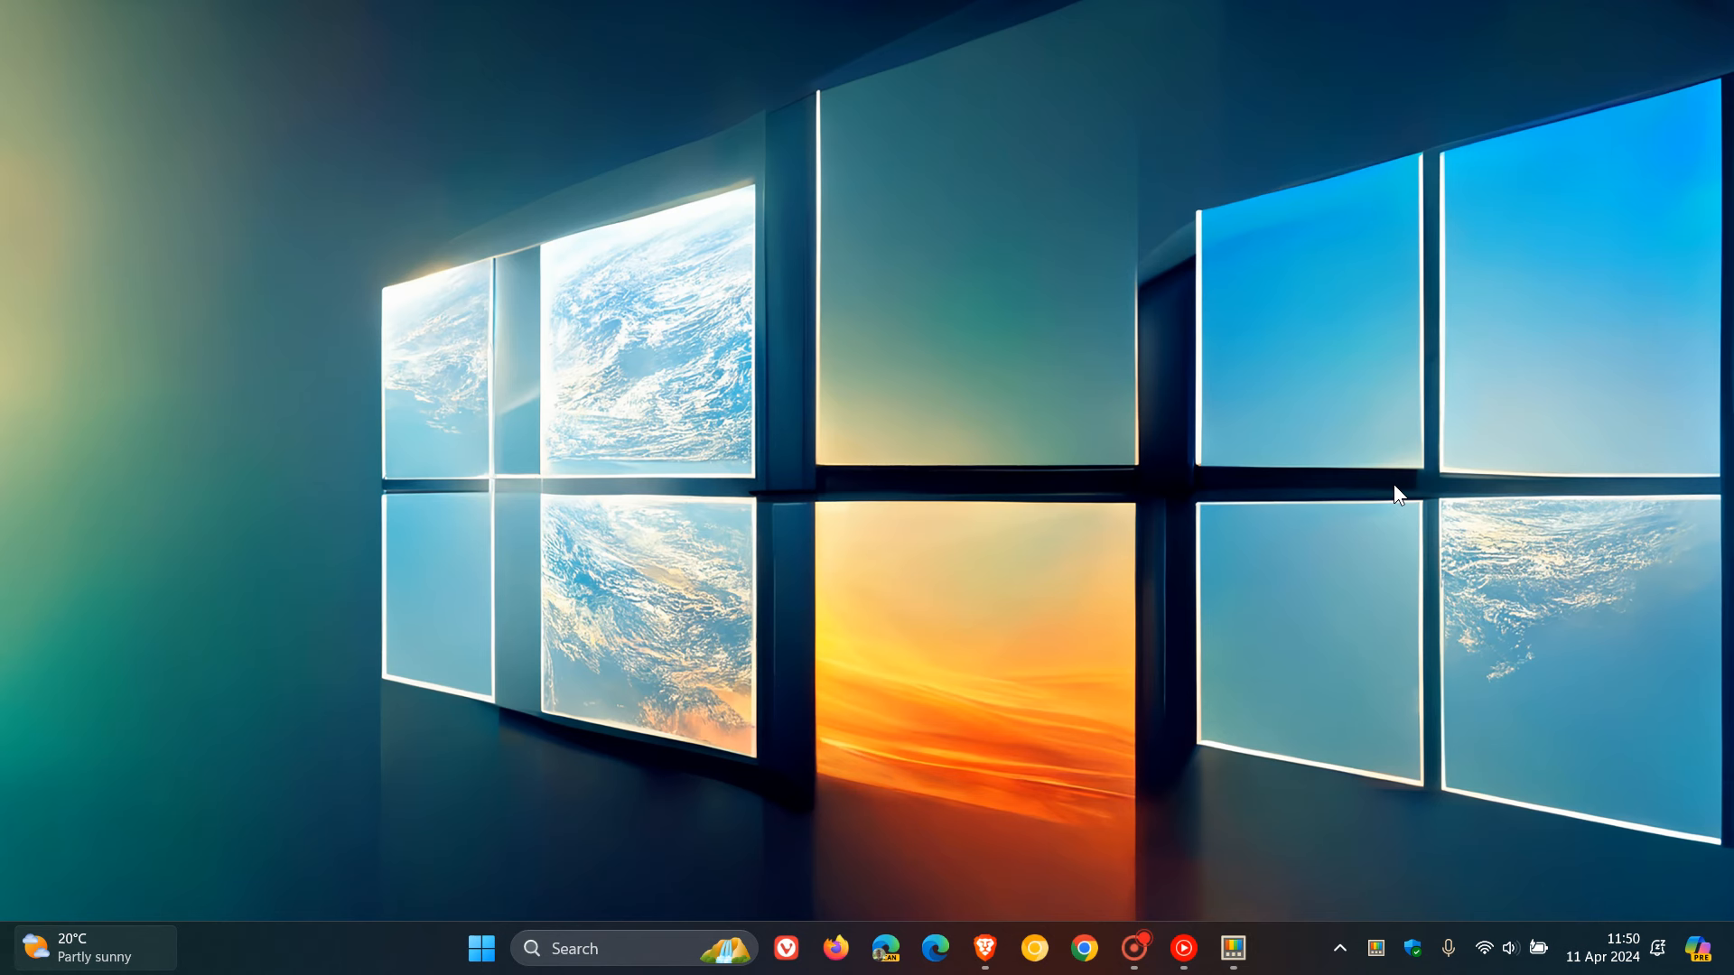
mouse_move(1272, 426)
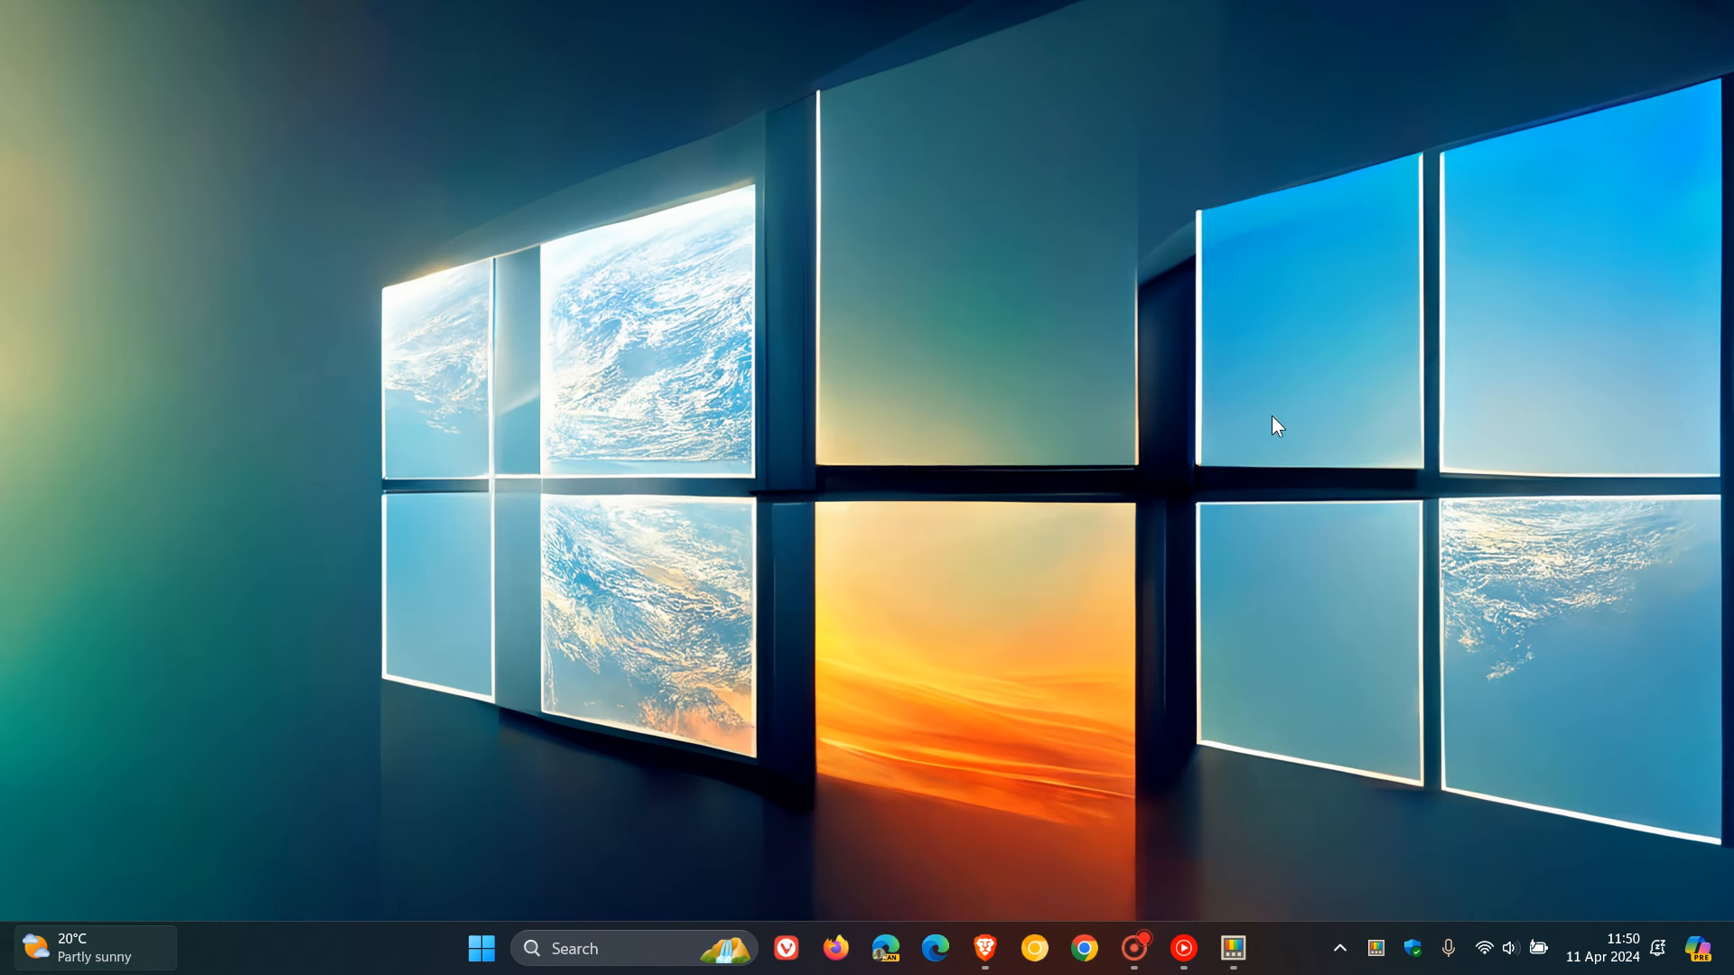
mouse_move(1330, 394)
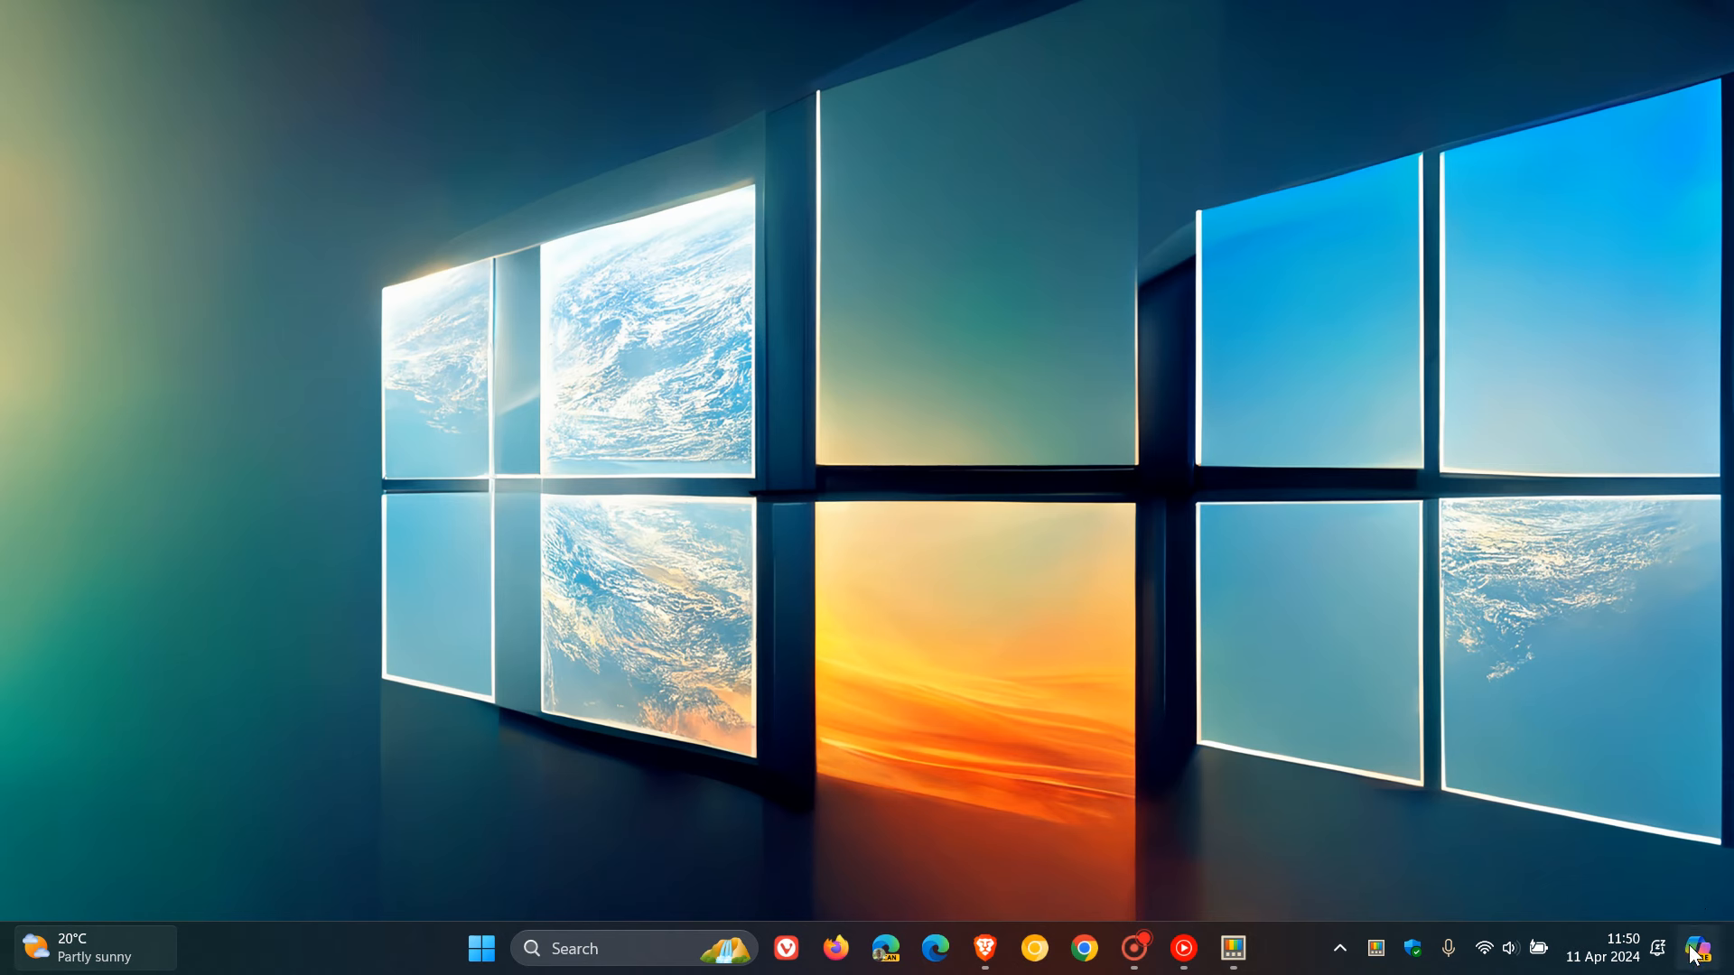
- Open the Copilot pane from the taskbar and refresh its suggested prompts
left_click(1700, 948)
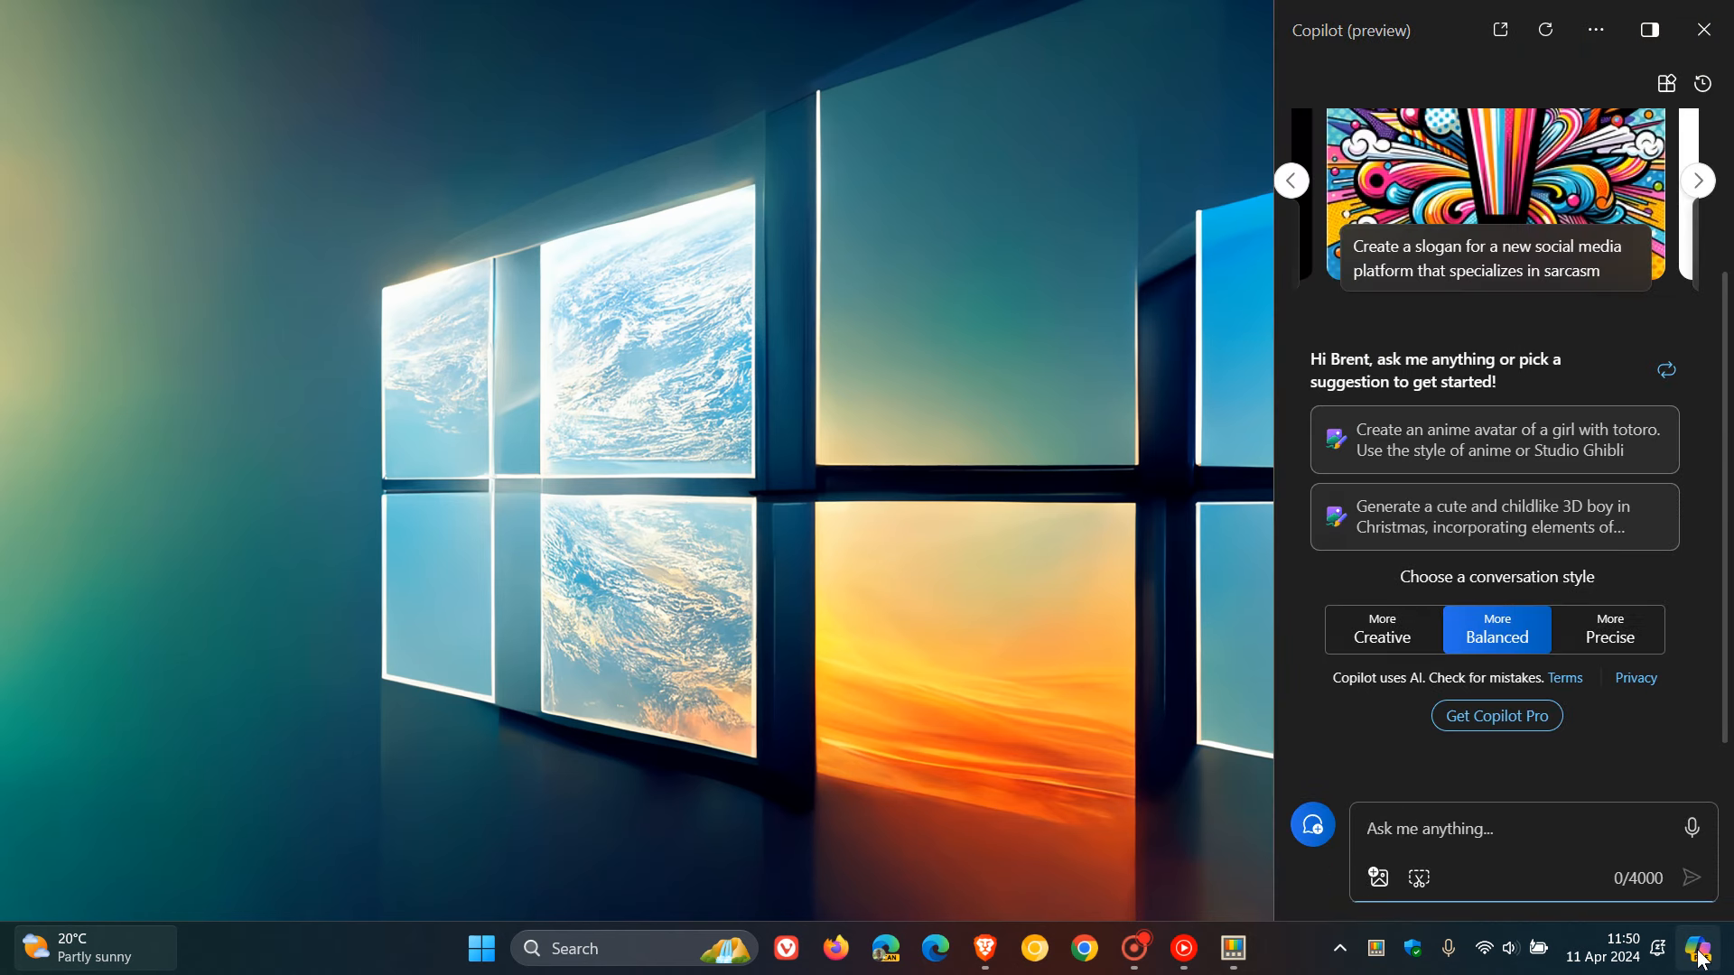
left_click(1665, 369)
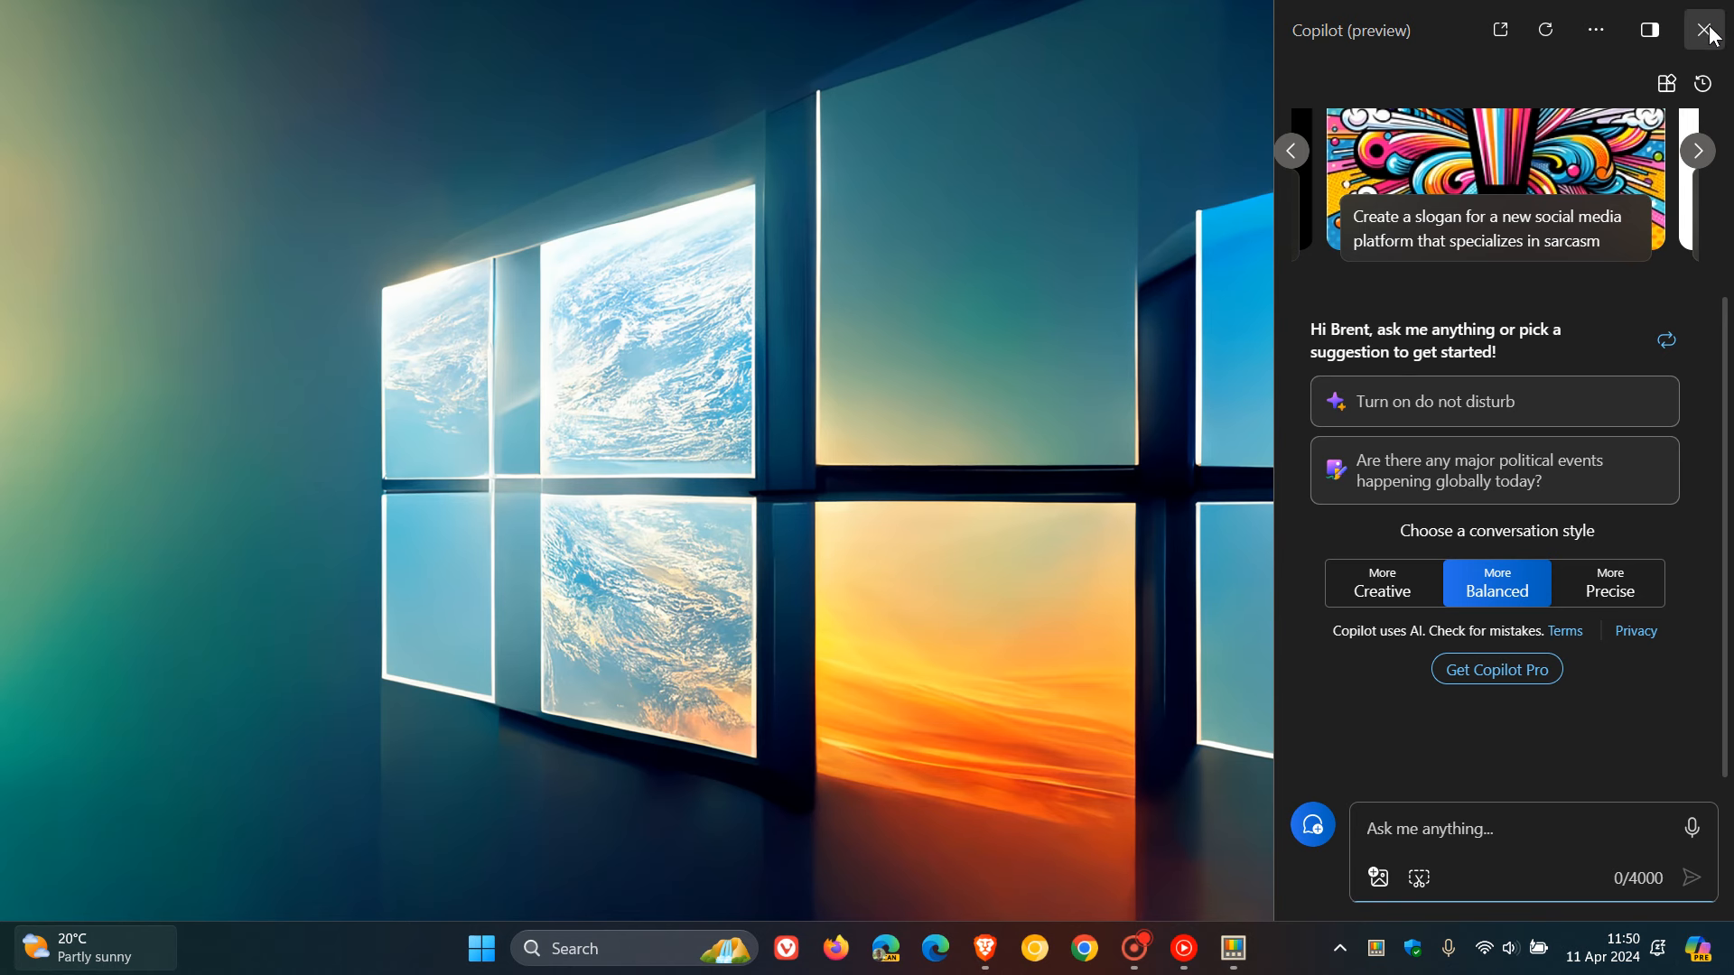
- Close the Copilot pane, returning to the plain desktop
left_click(1698, 29)
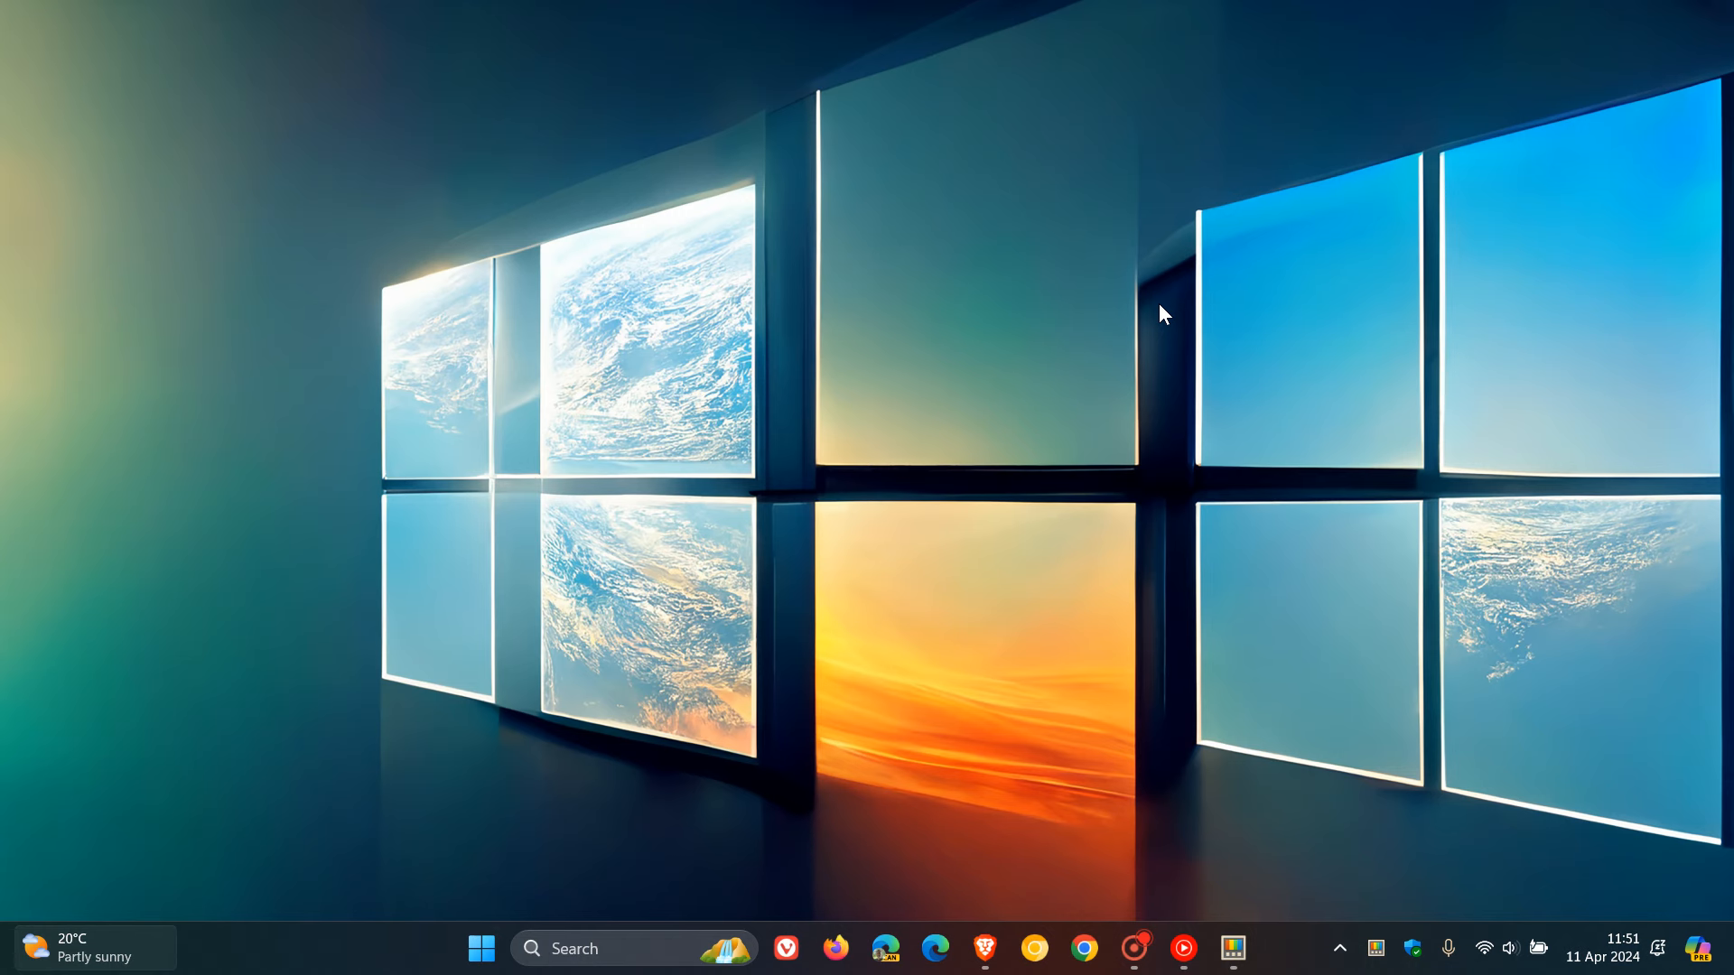
mouse_move(1248, 825)
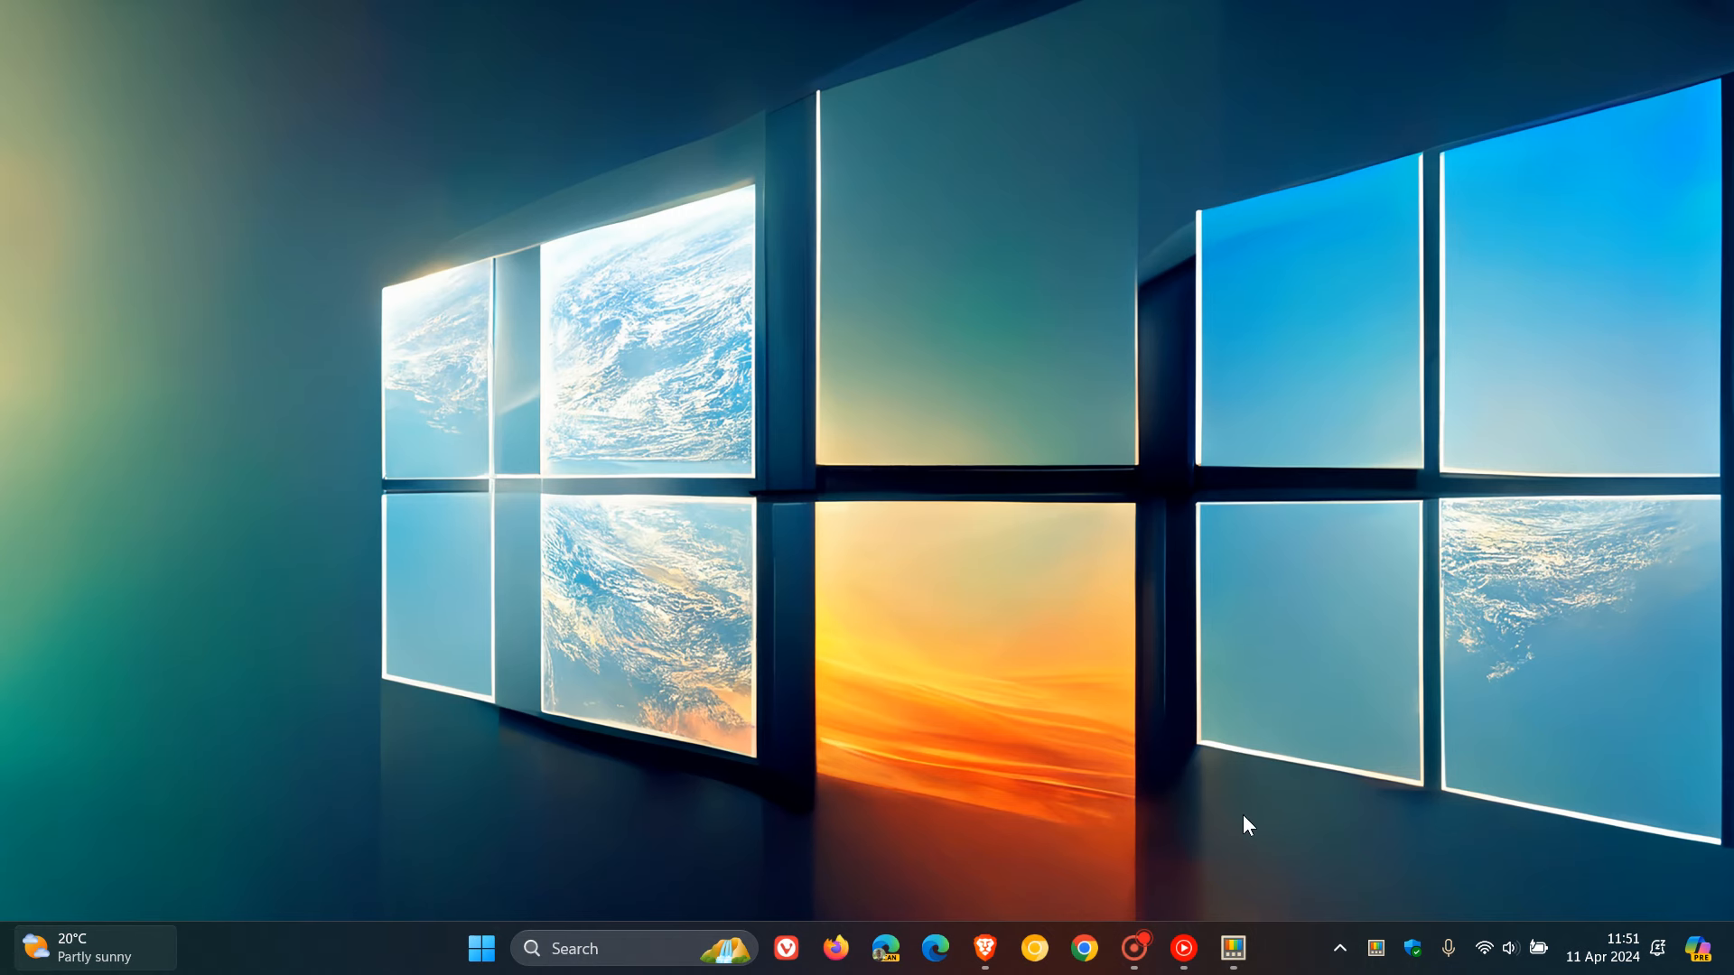
- Open PowerToys Settings and show the Dashboard with Image Resizer enabled
left_click(1232, 947)
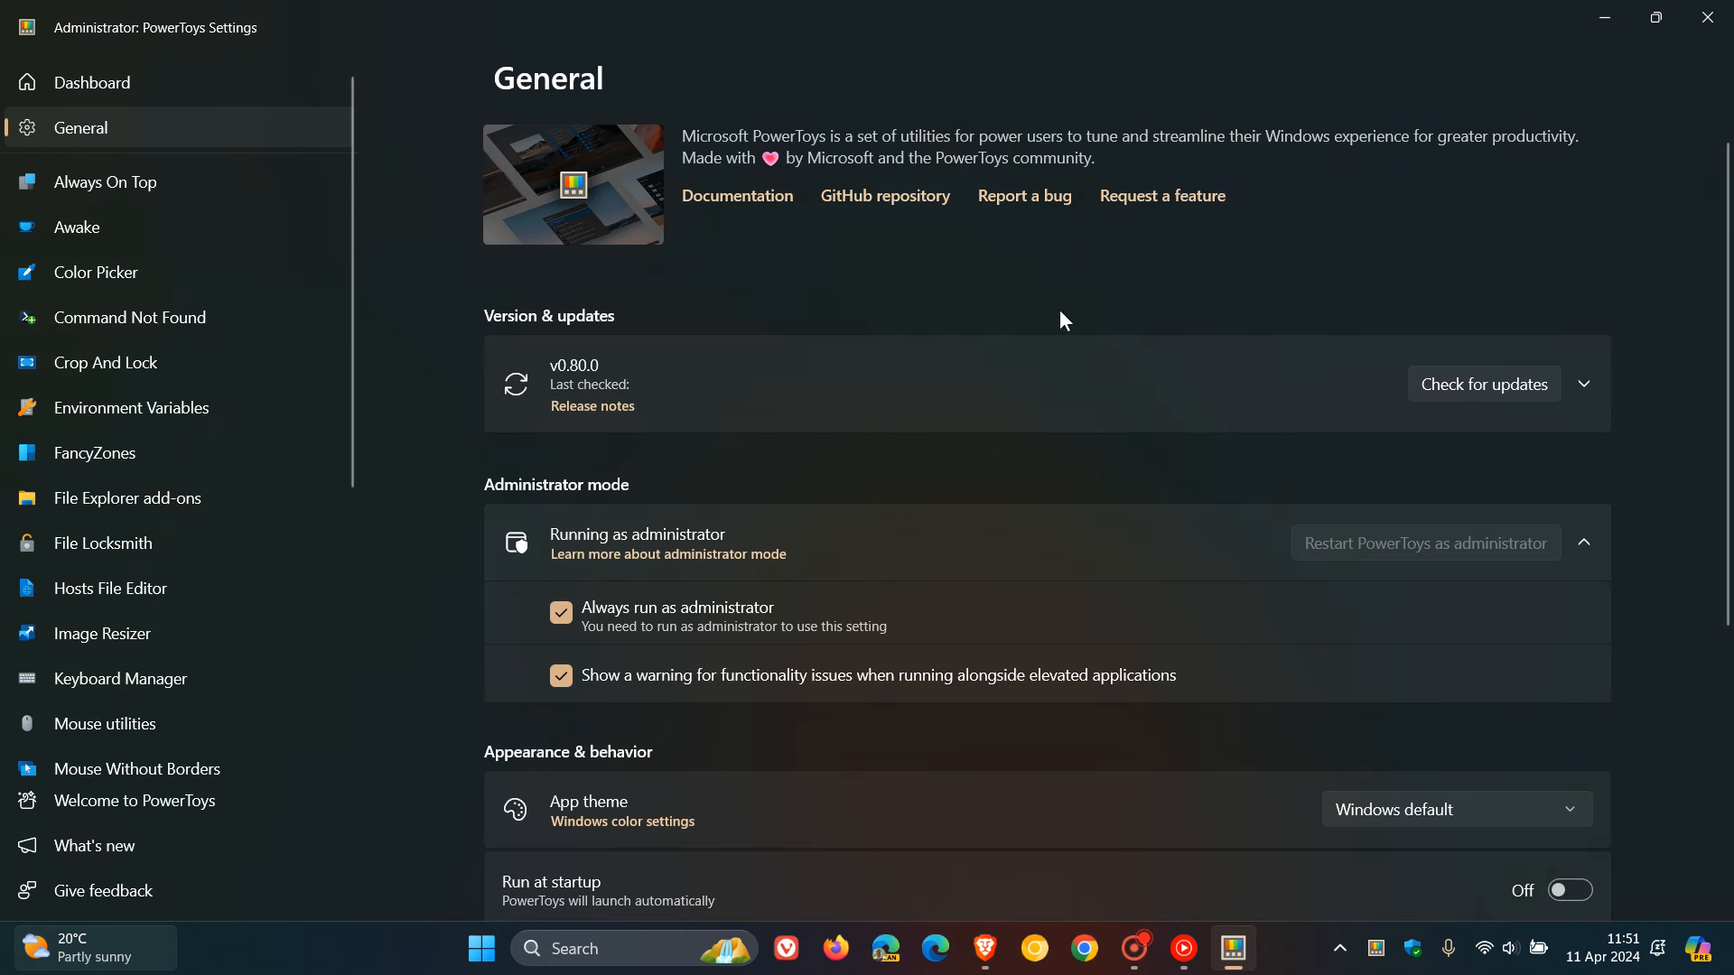
mouse_move(1116, 286)
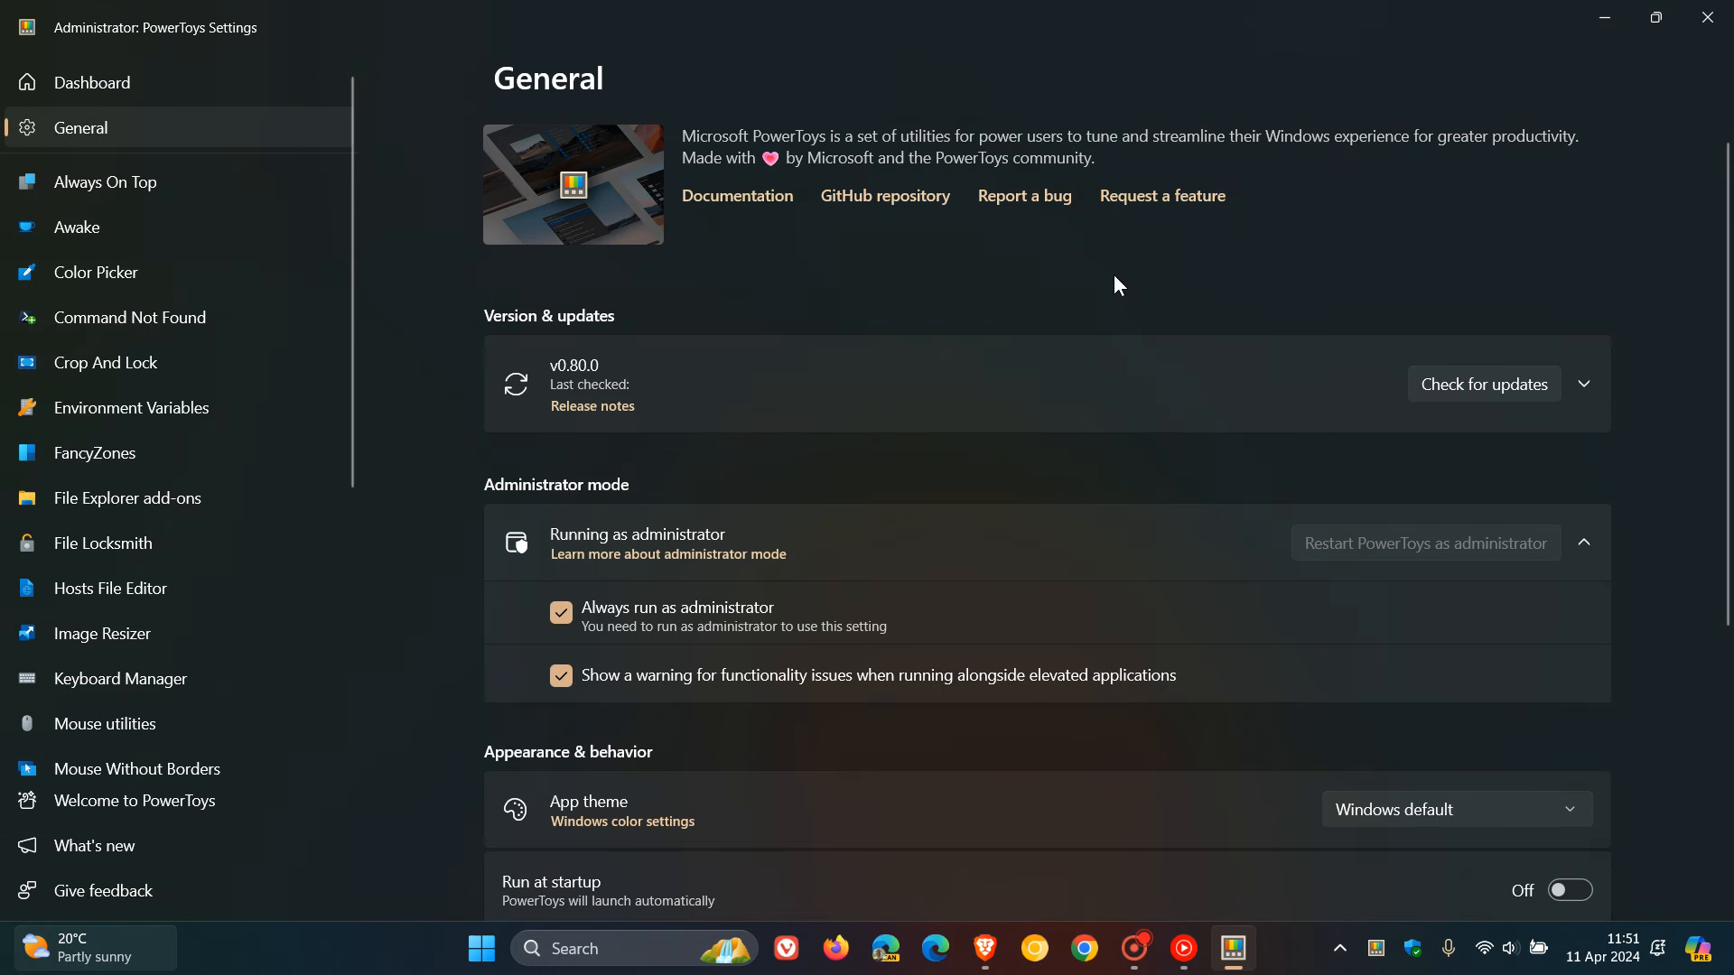
mouse_move(1066, 251)
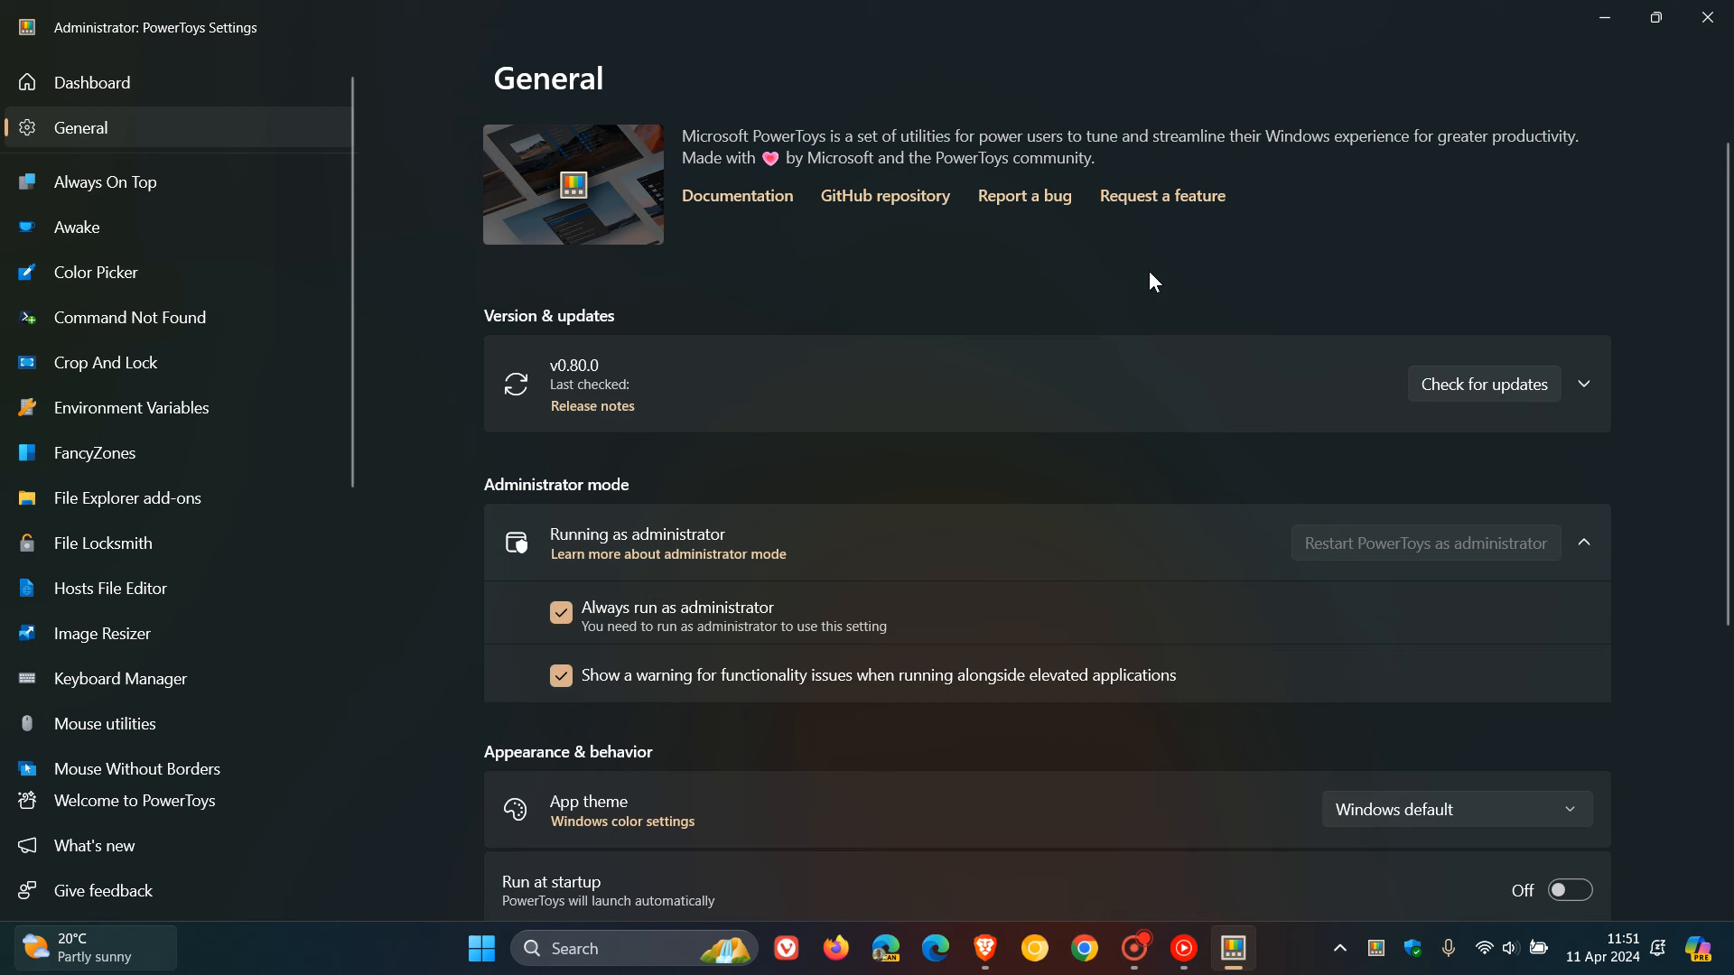
mouse_move(1225, 253)
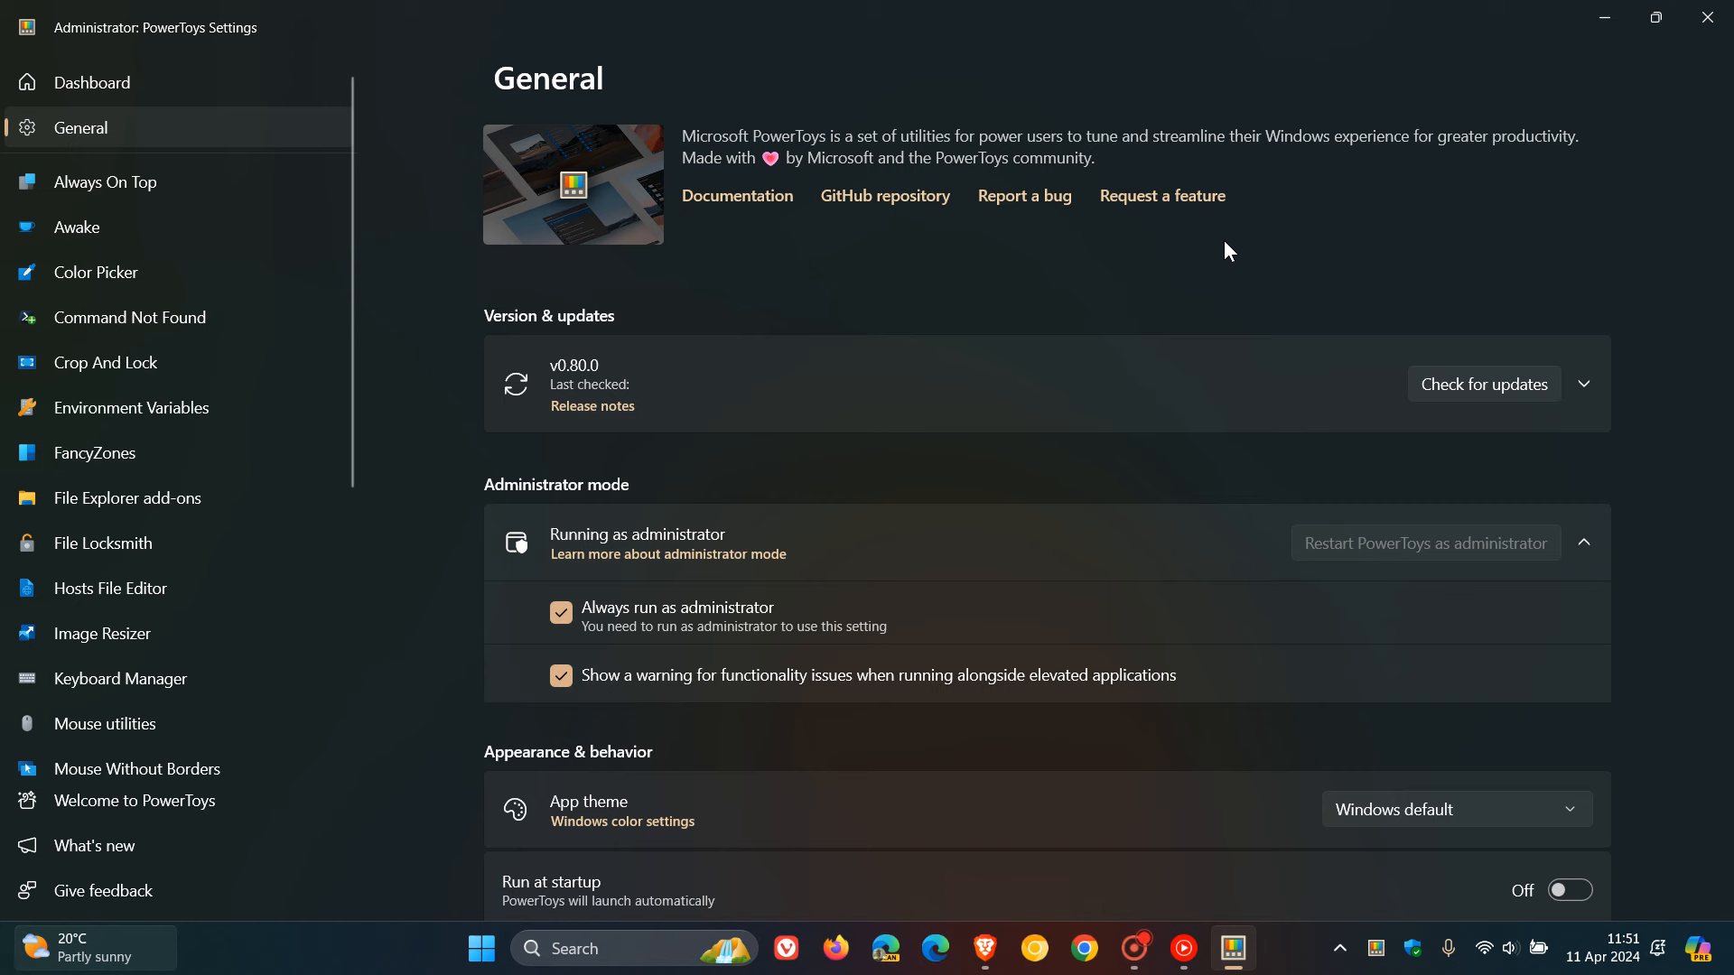
mouse_move(473, 100)
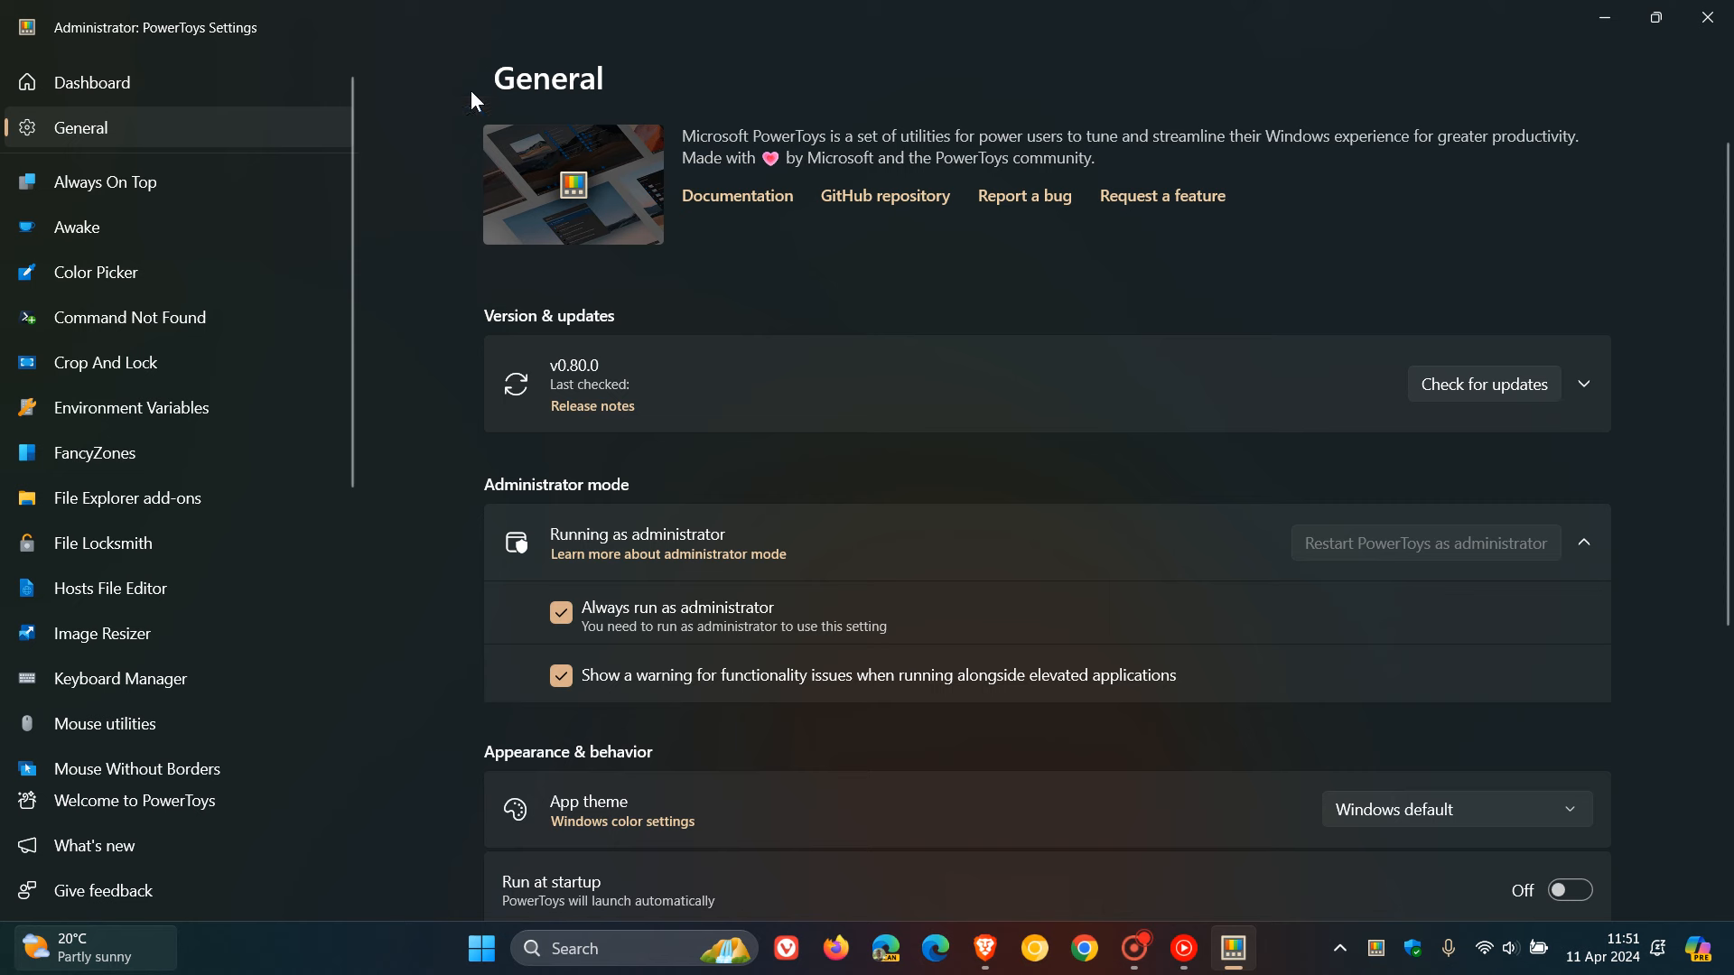
left_click(91, 83)
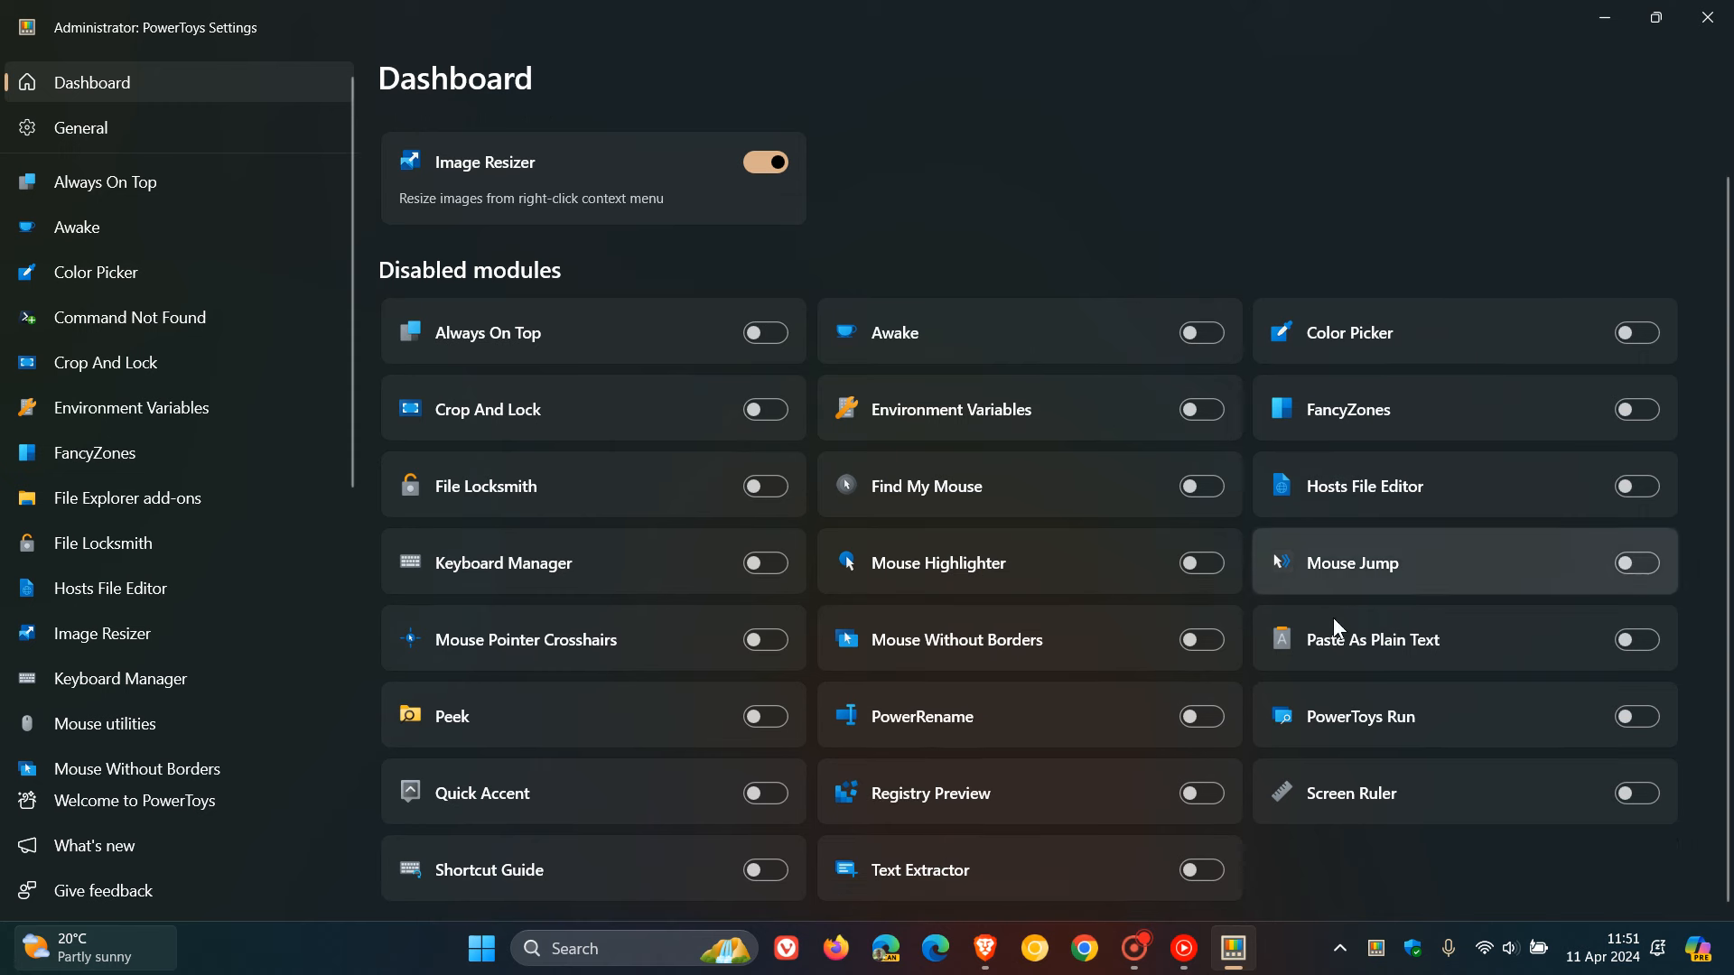
mouse_move(1174, 160)
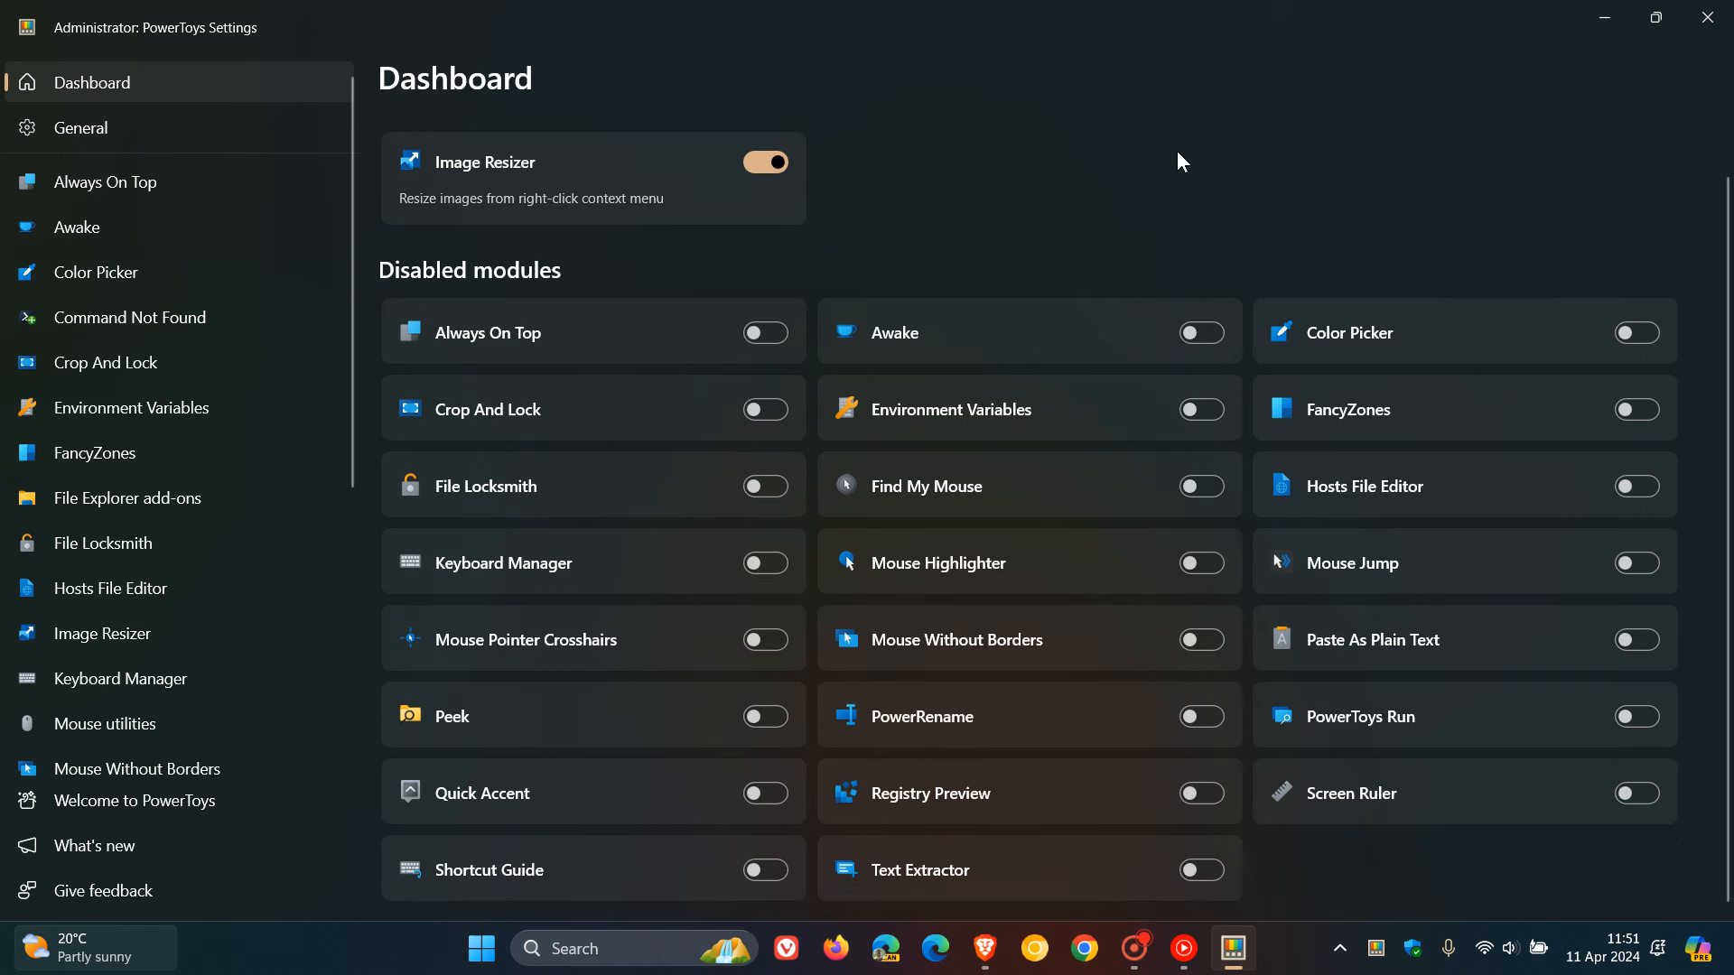
mouse_move(1606, 21)
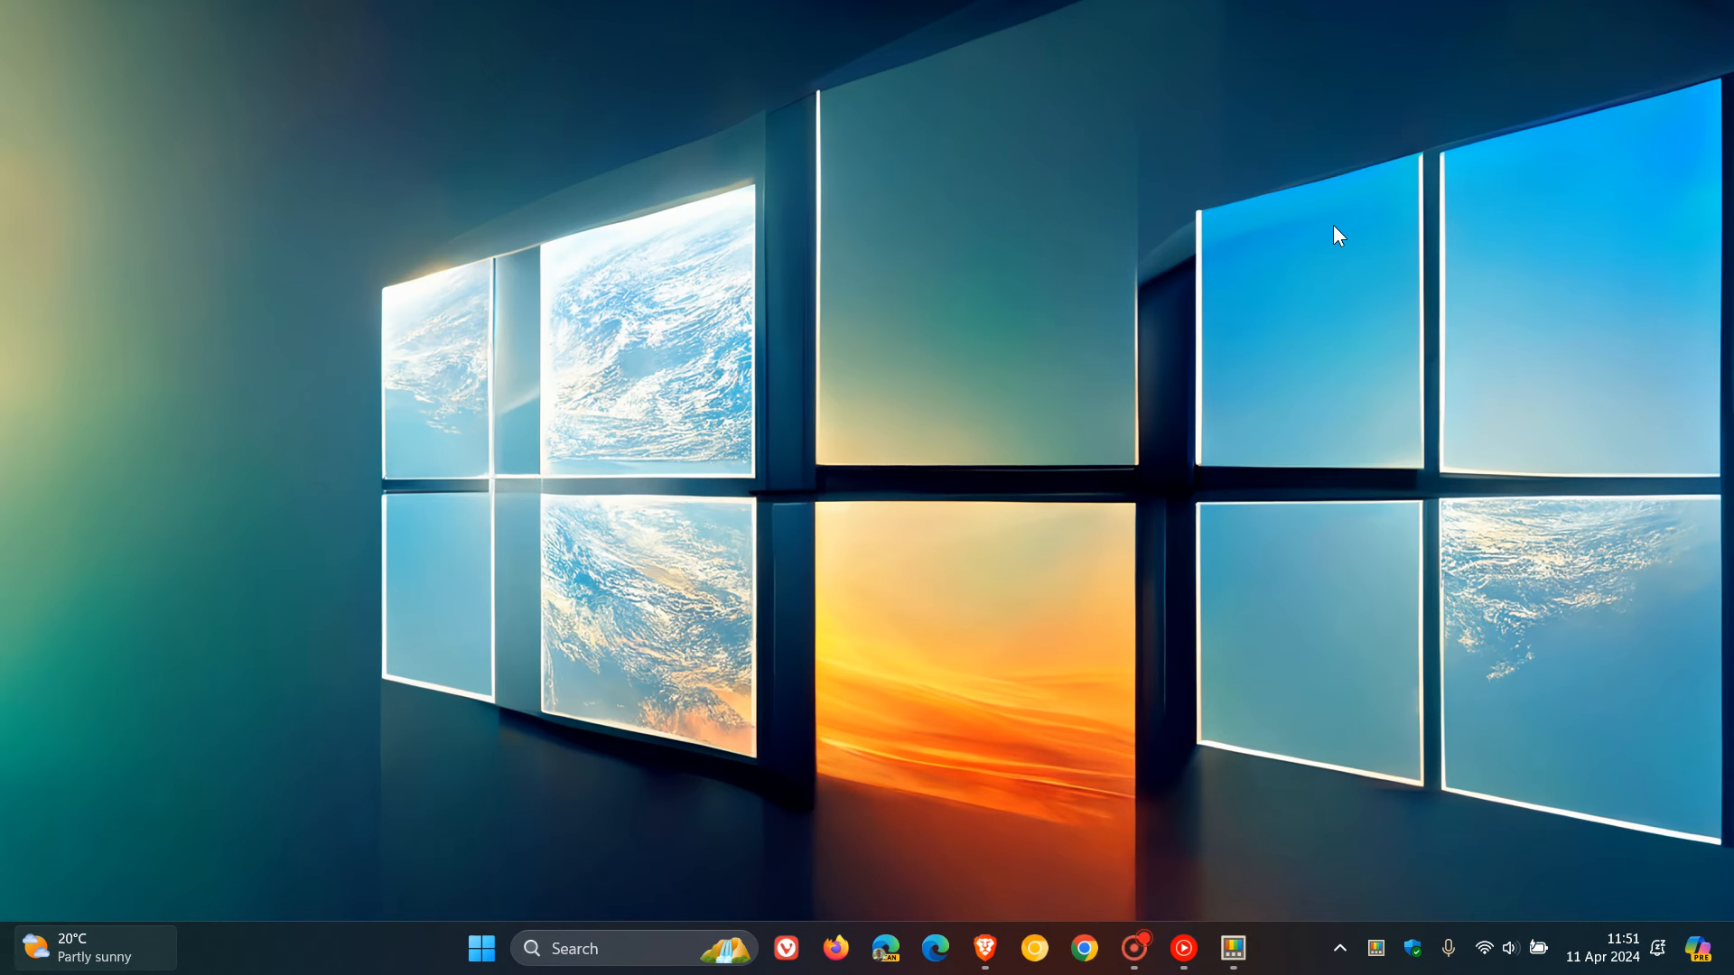
mouse_move(1299, 654)
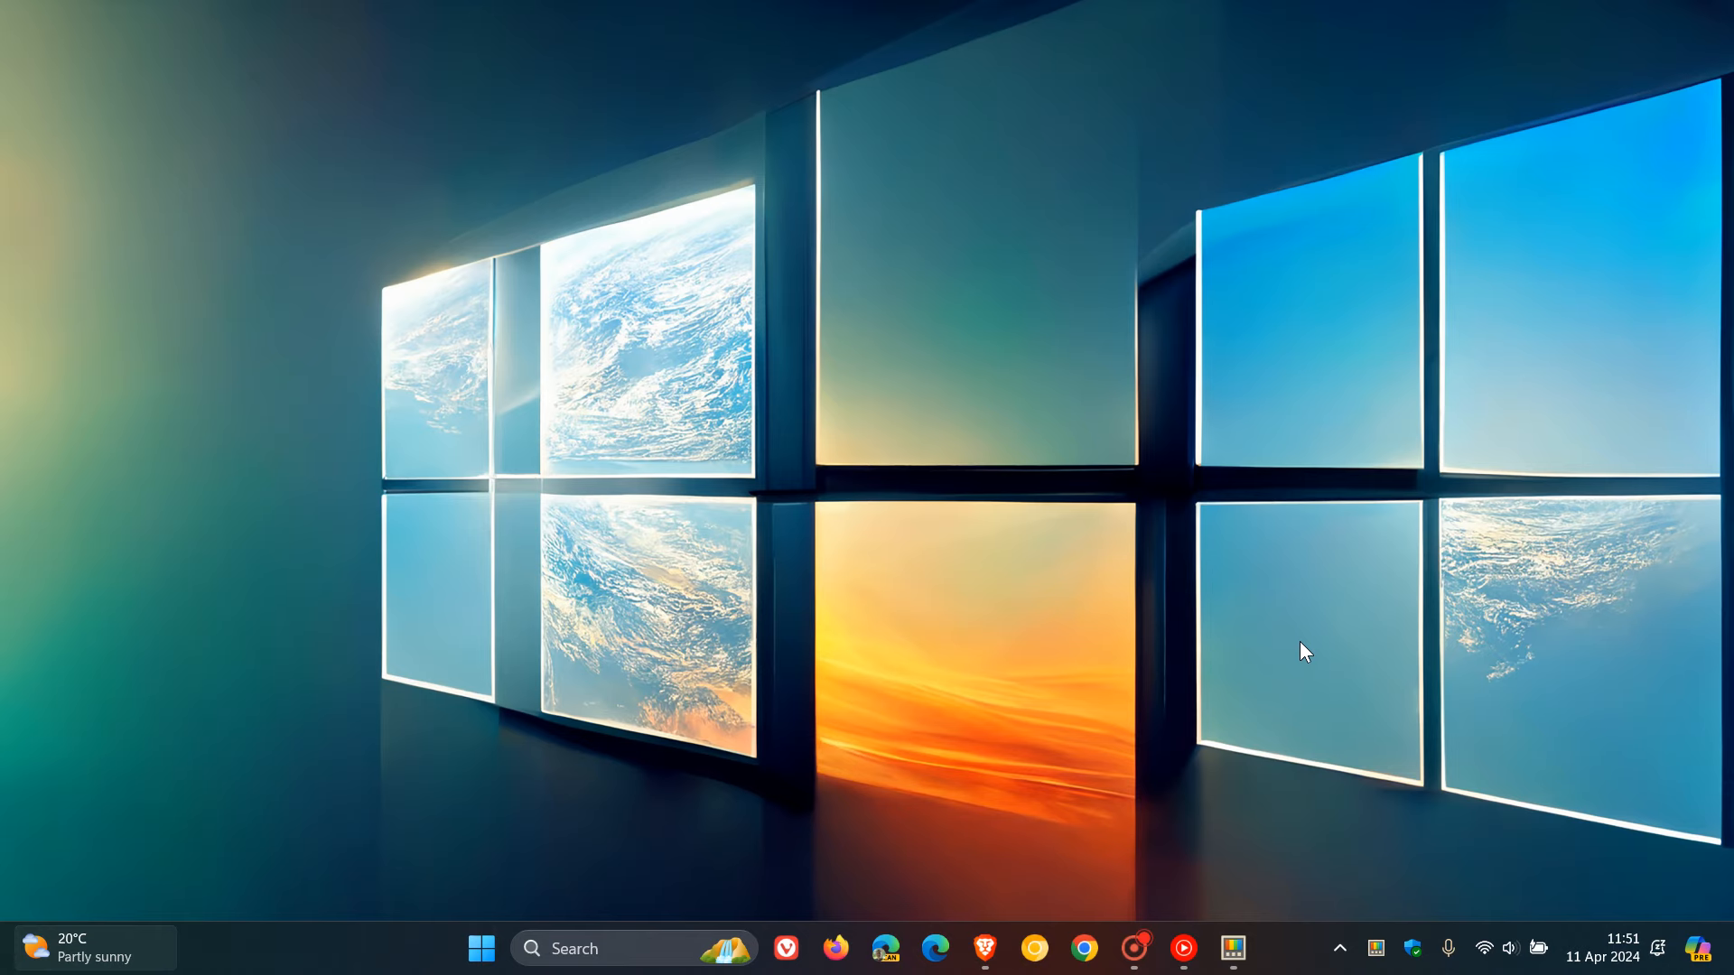
mouse_move(979, 947)
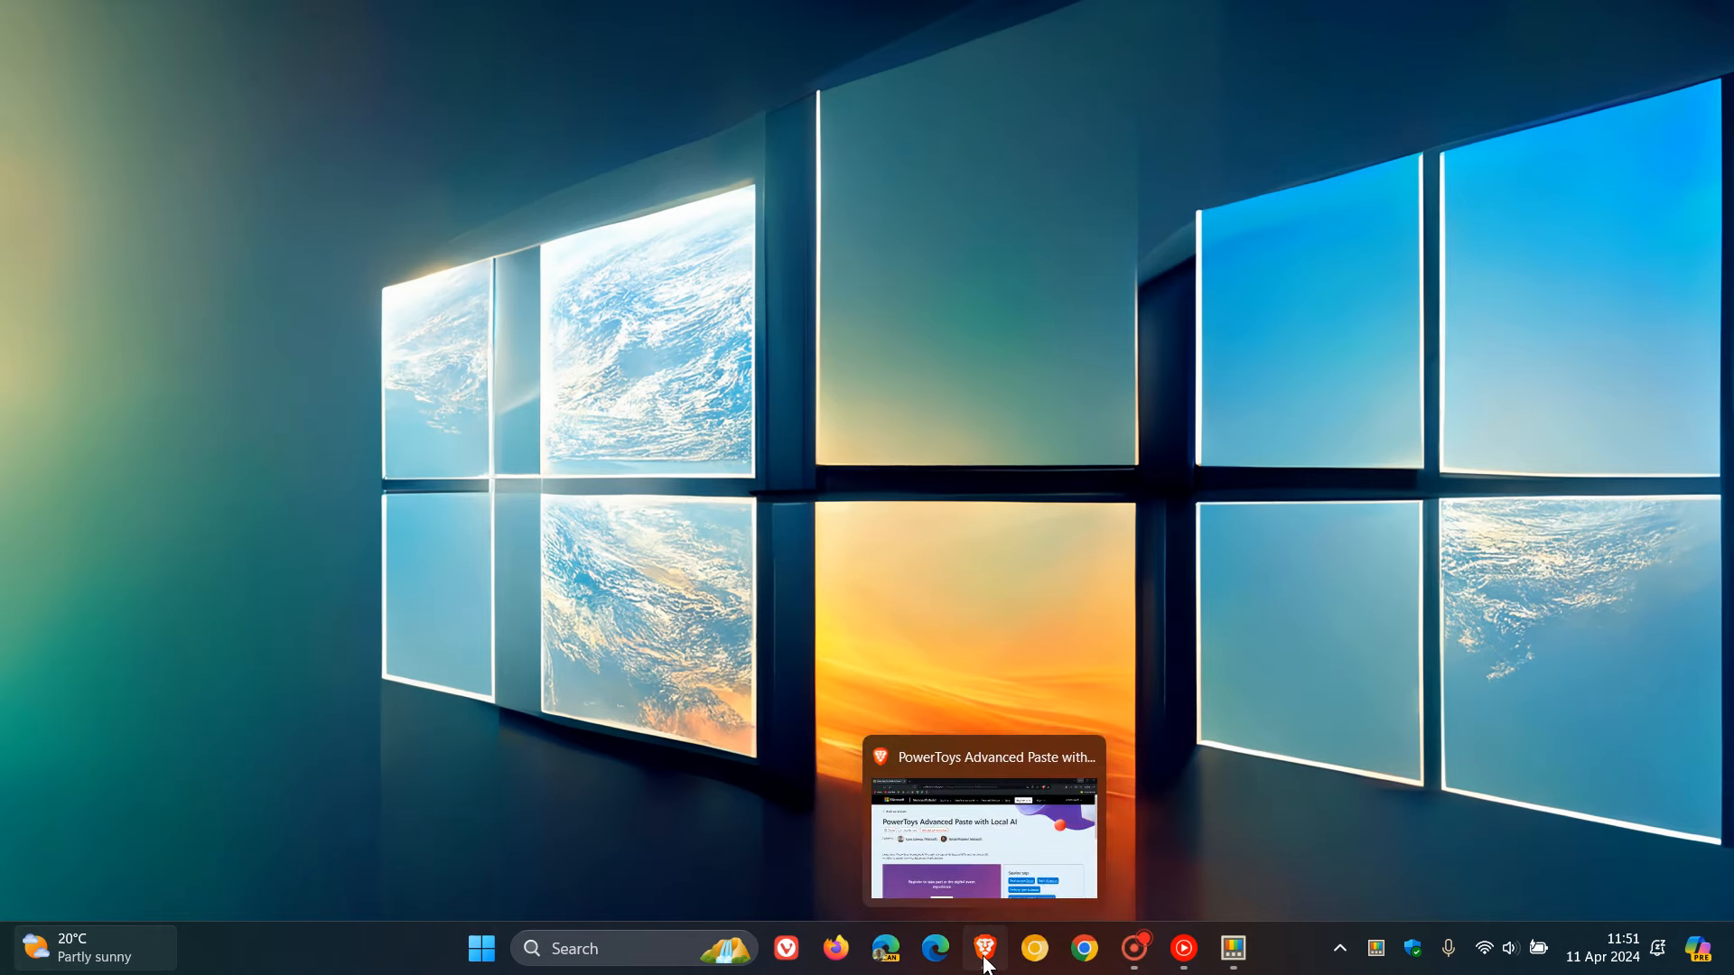
- Show the Build session page and highlight its description about AI-backed APIs
left_click(977, 947)
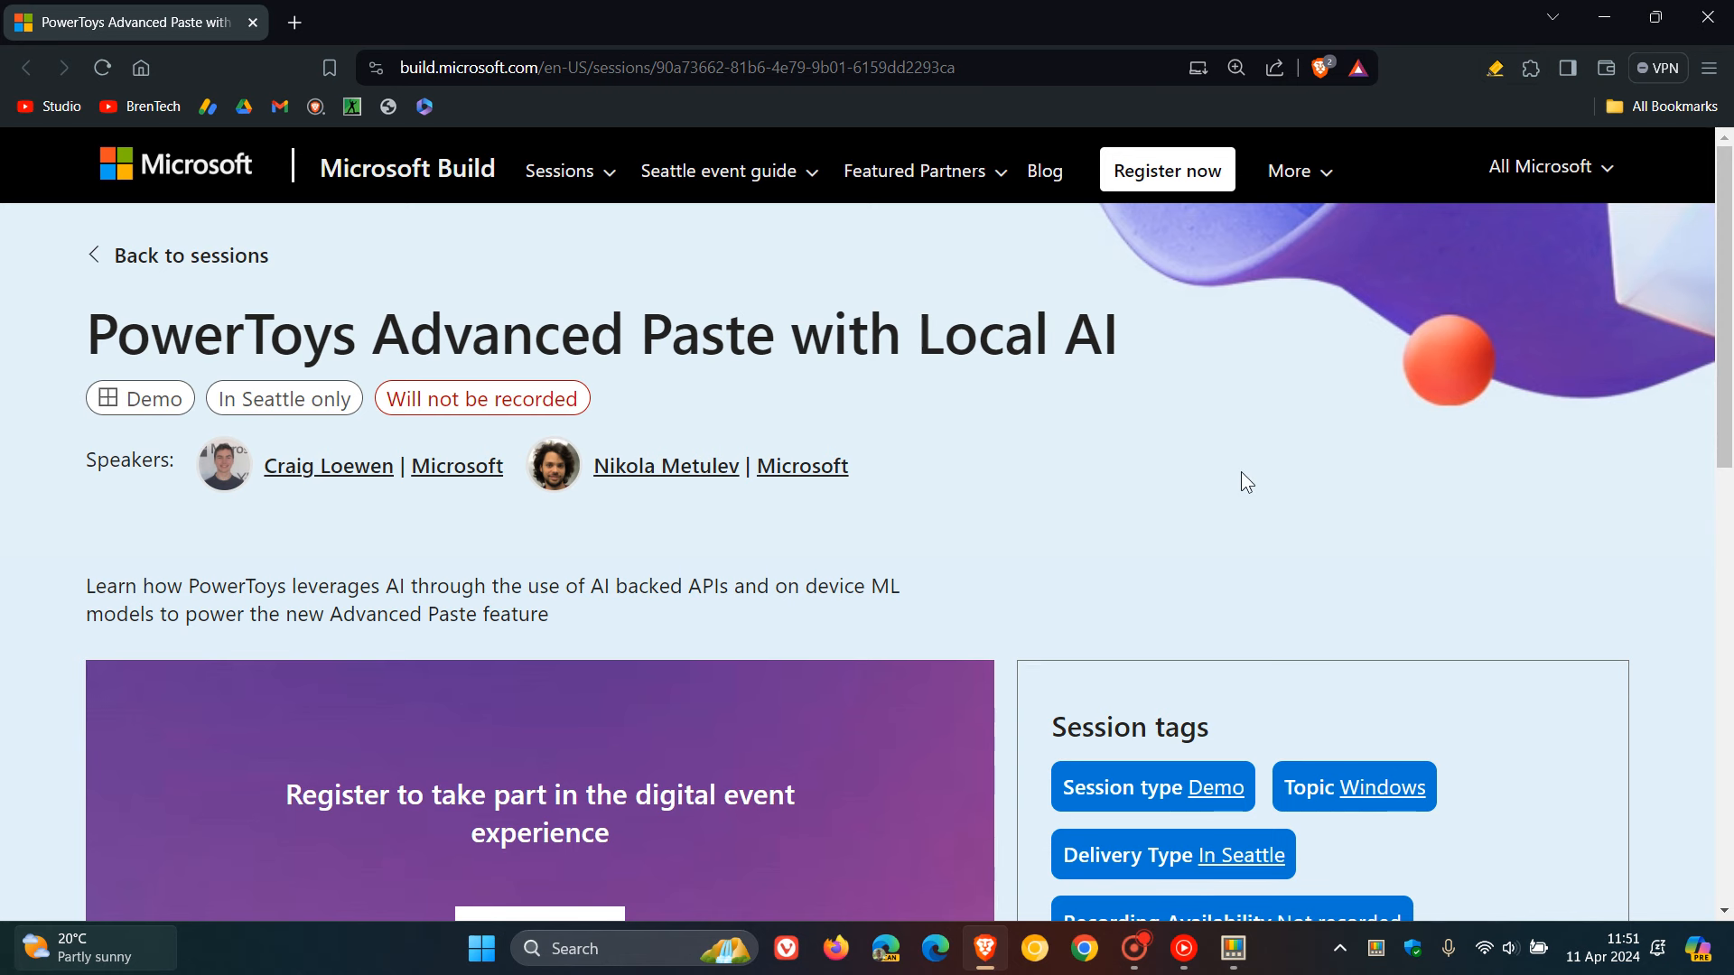
mouse_move(1170, 421)
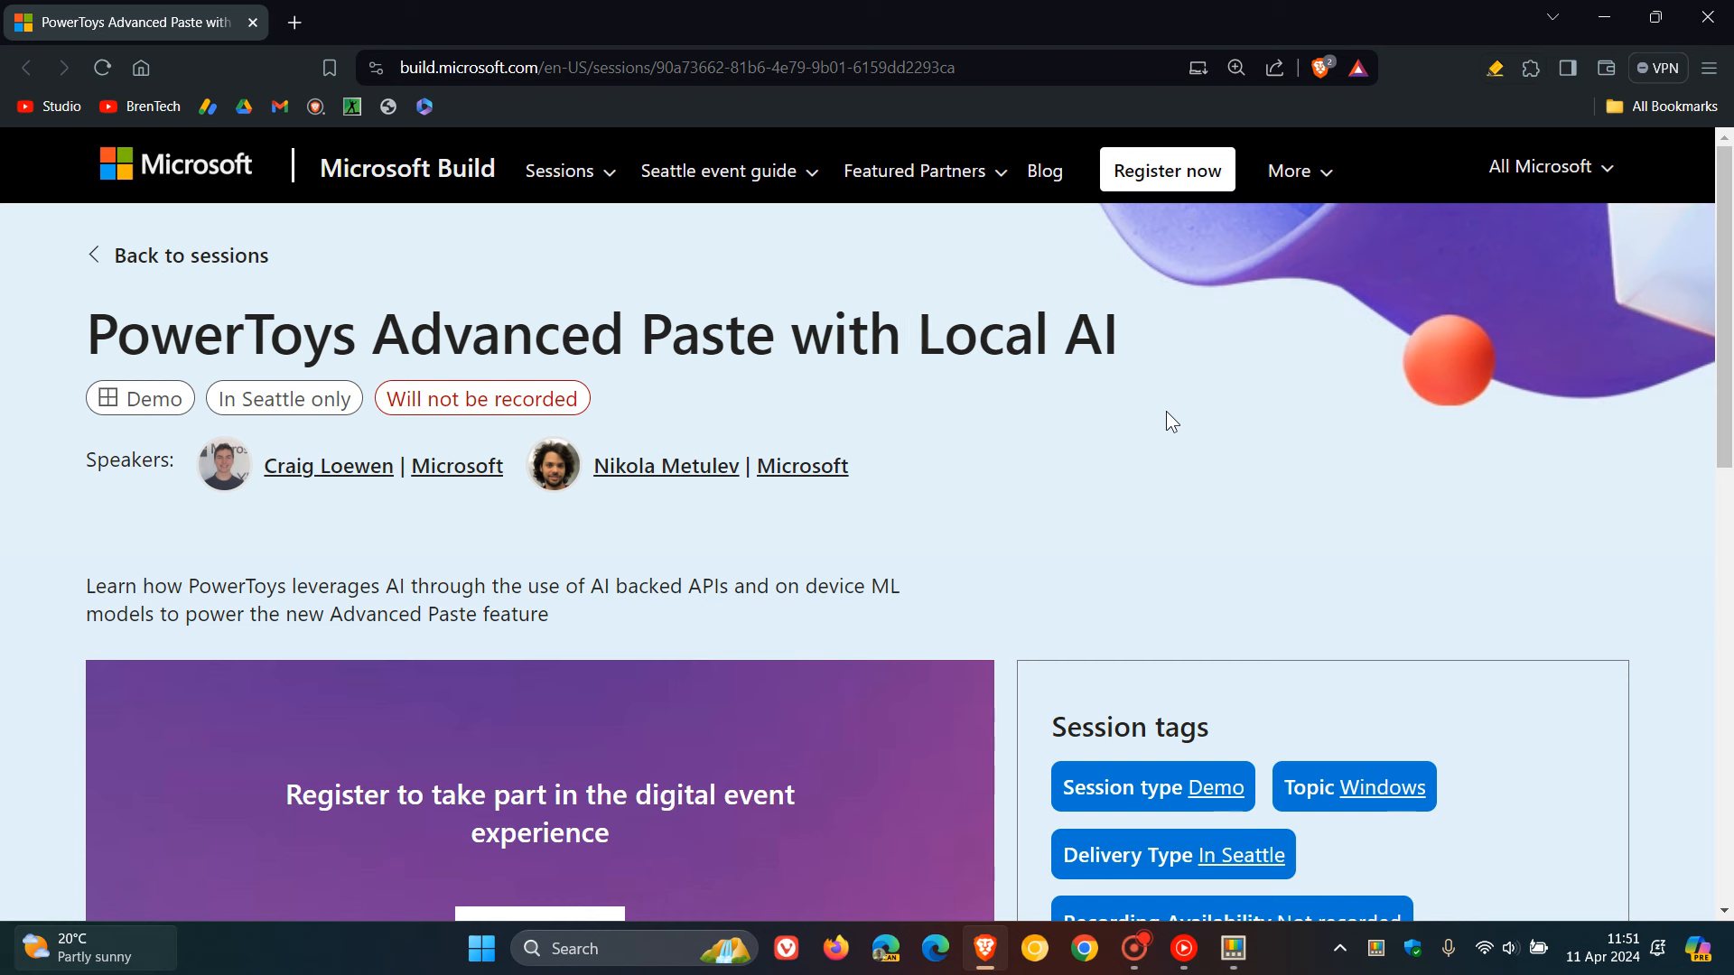
mouse_move(1200, 386)
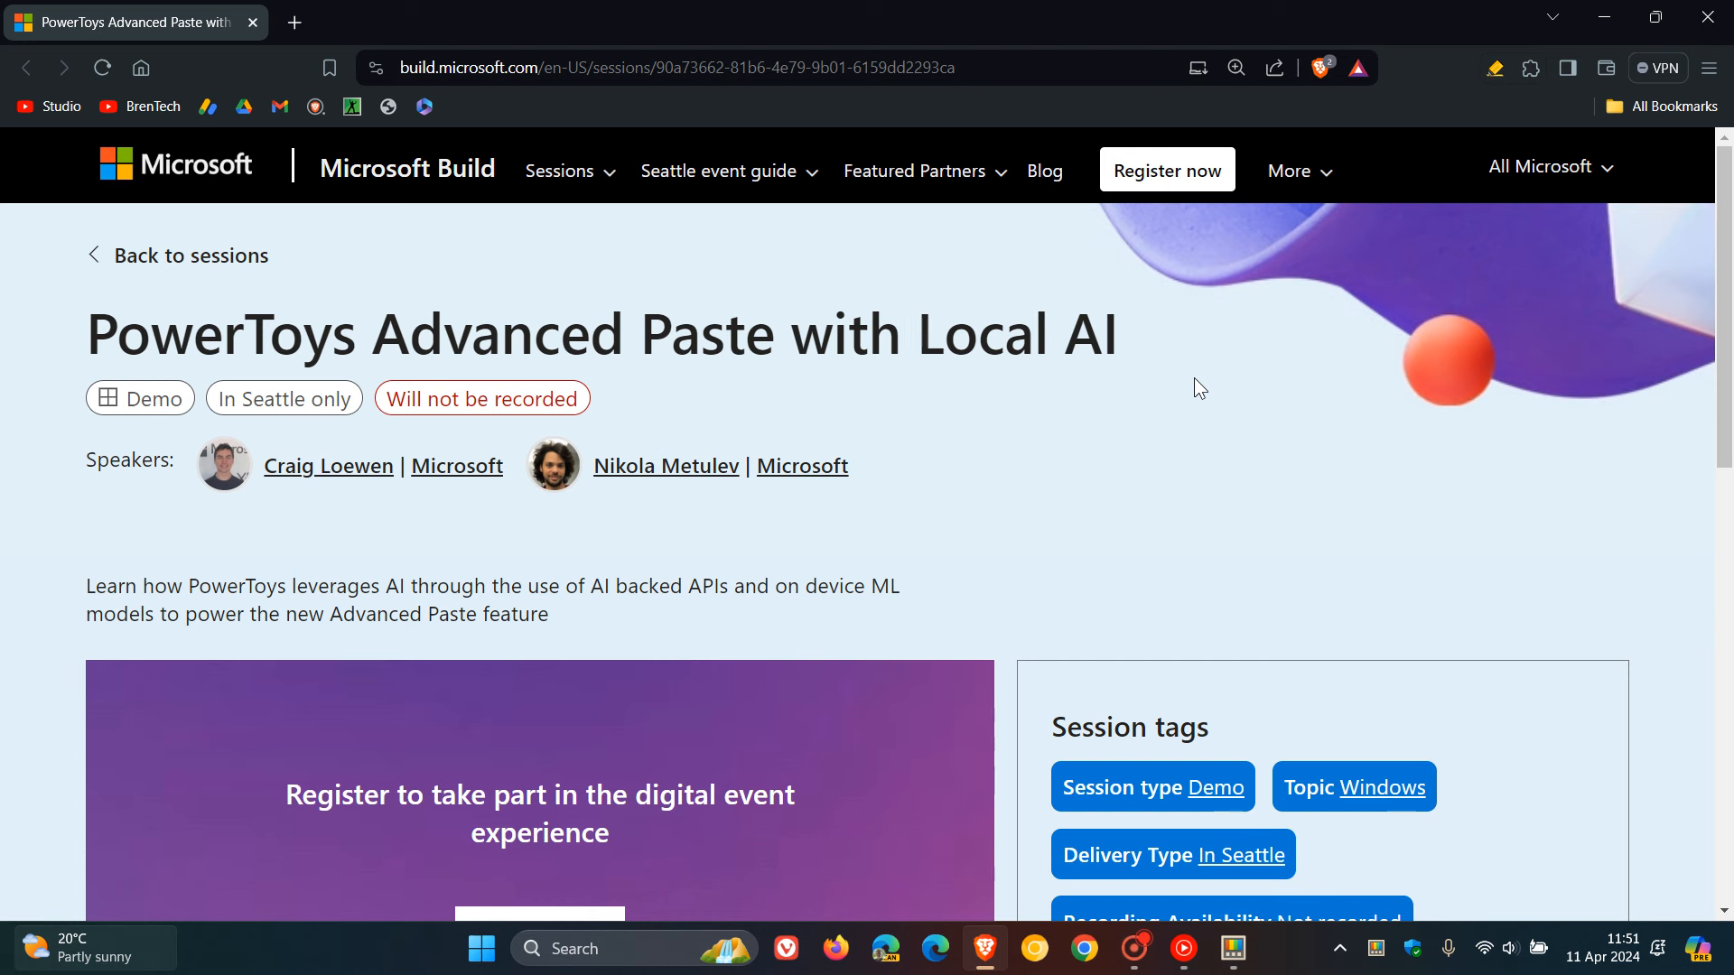
scroll("down", 3)
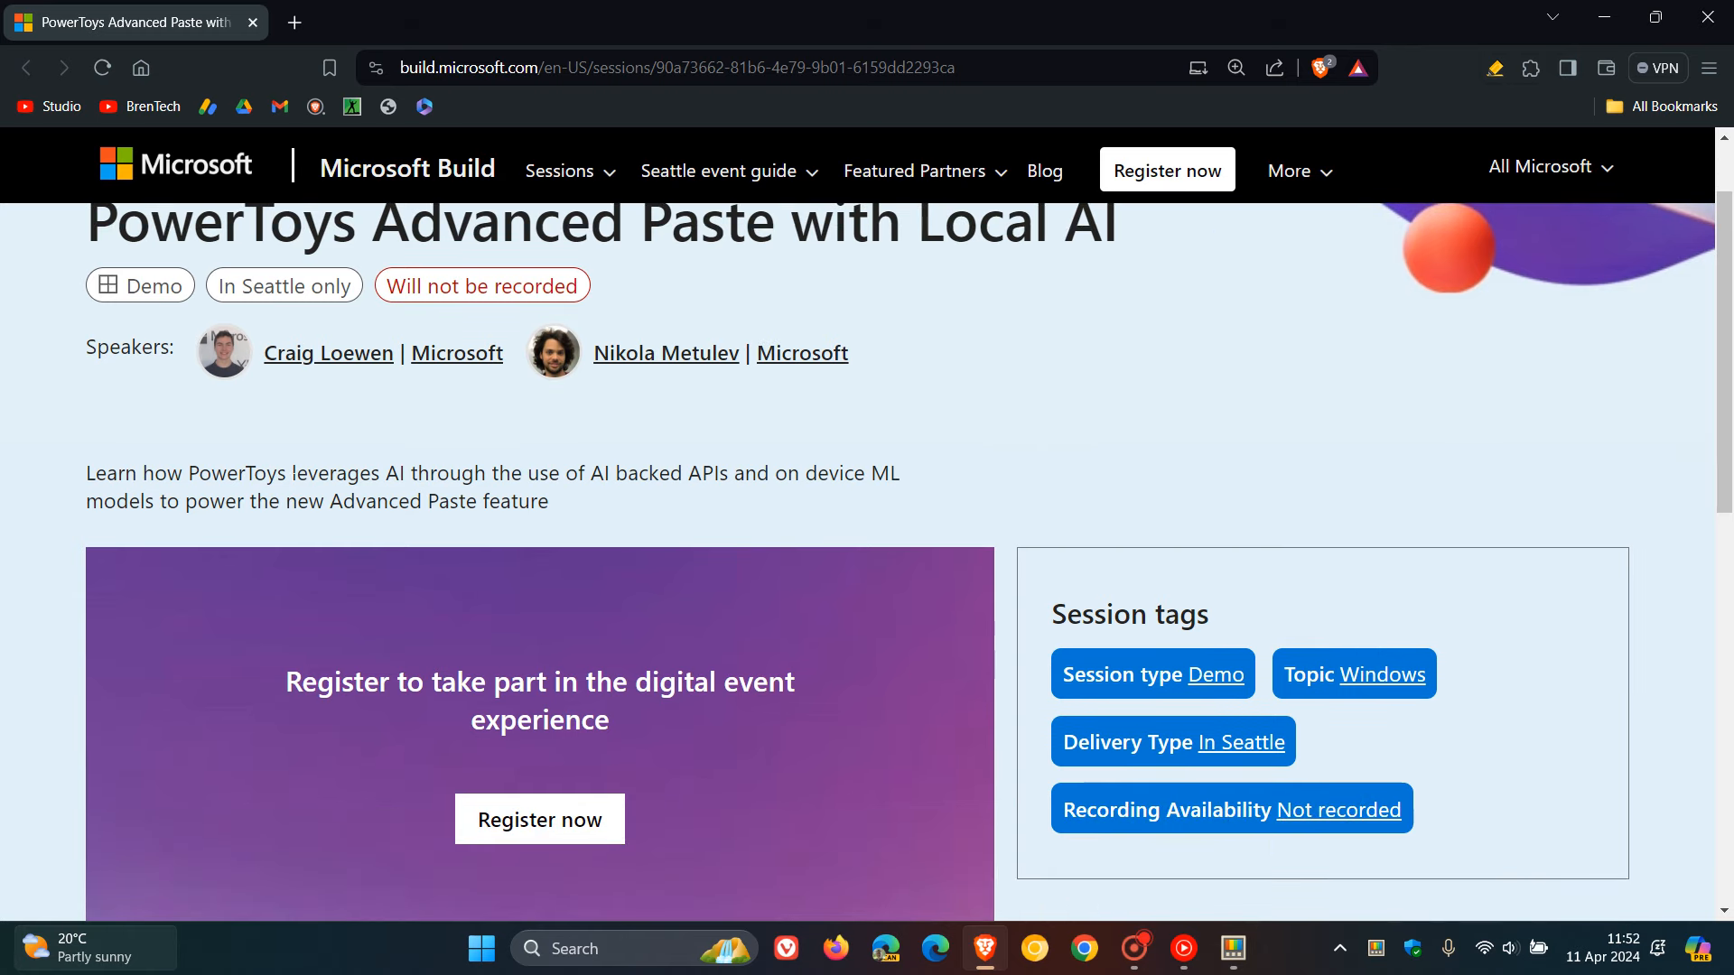
left_click_drag(293, 471, 701, 471)
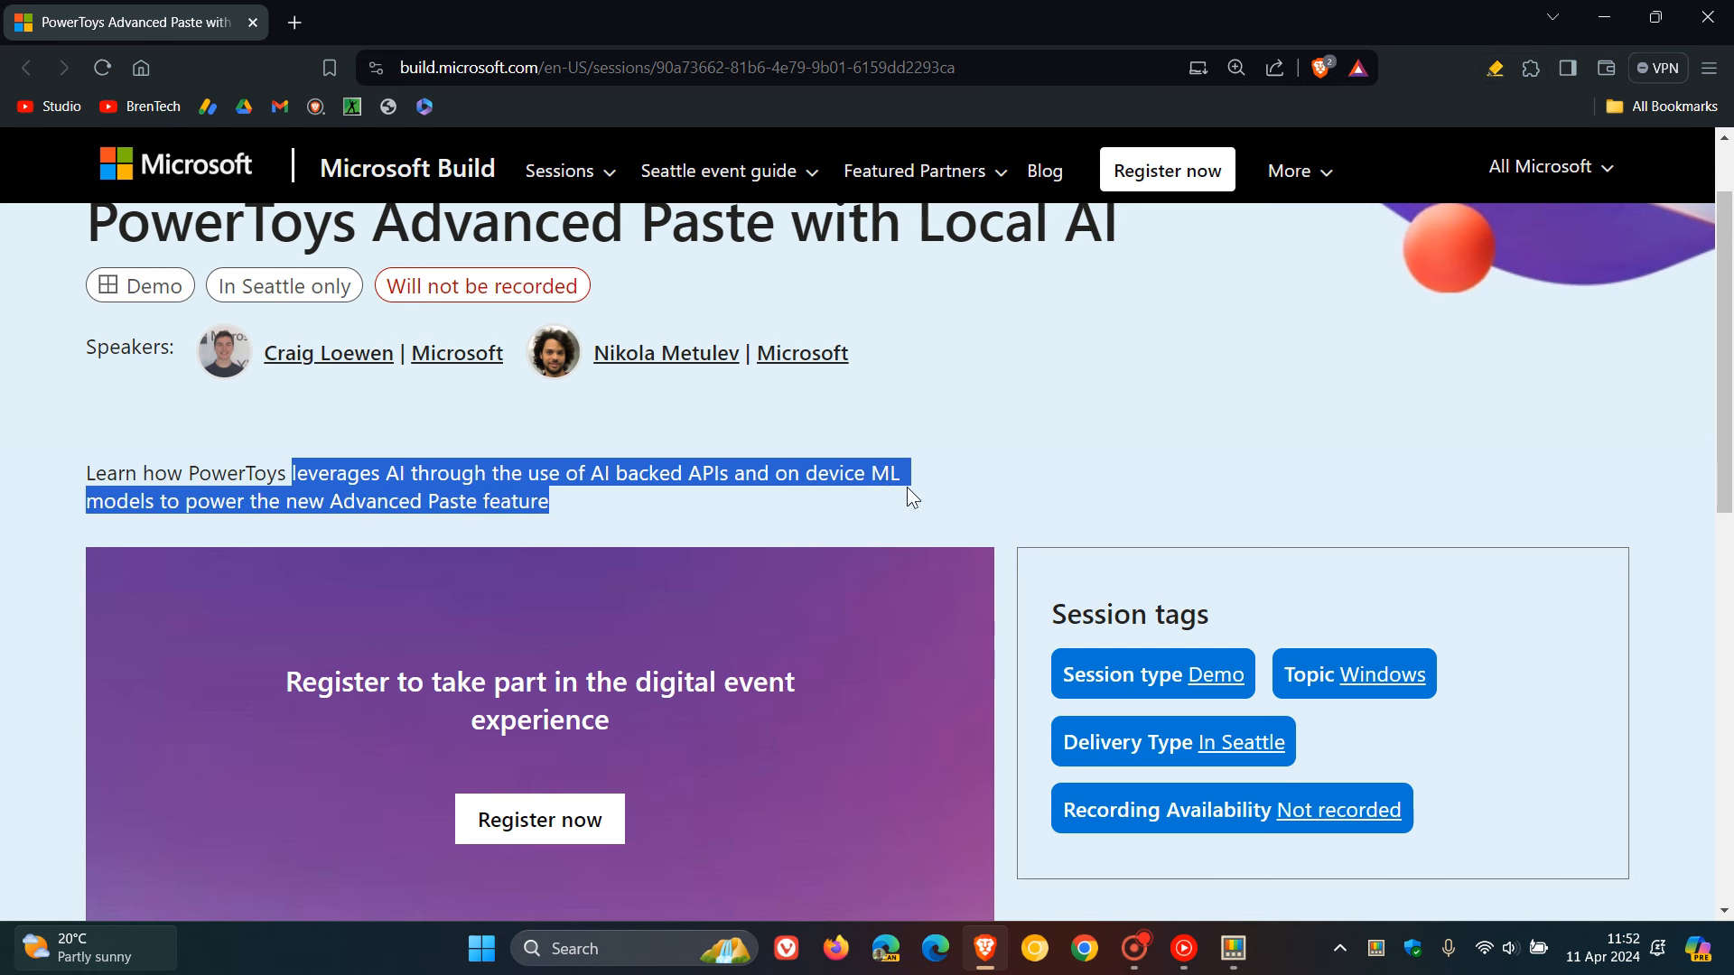
left_click(703, 566)
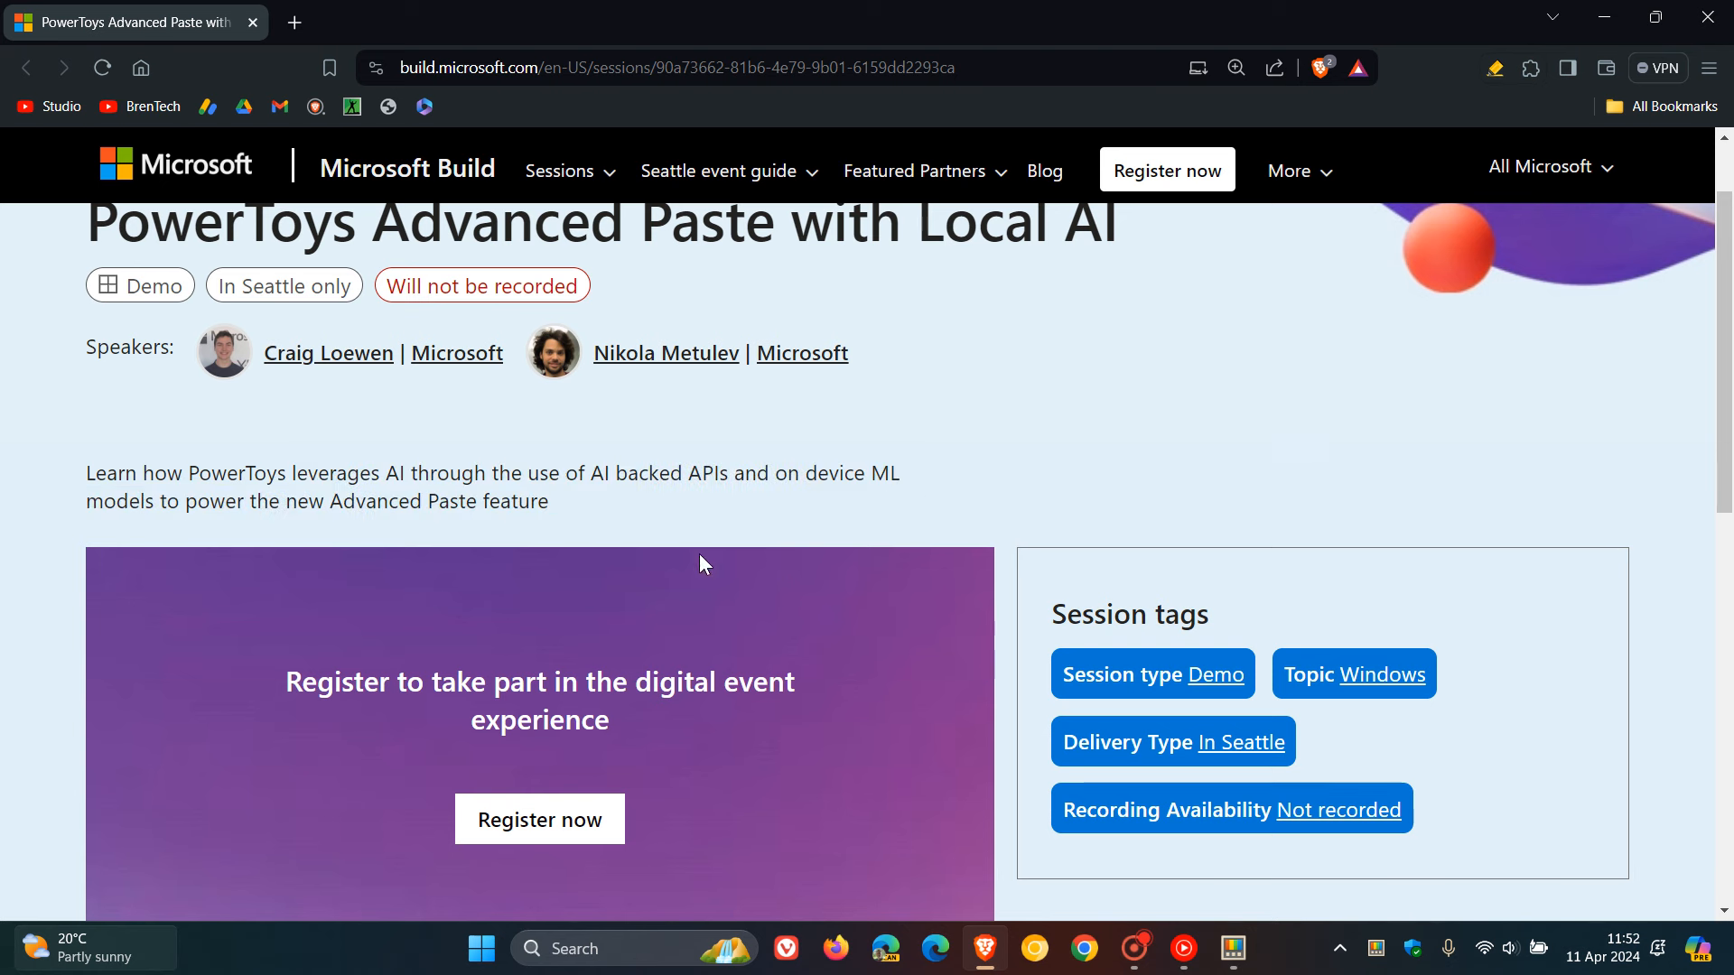
left_click_drag(285, 500, 401, 501)
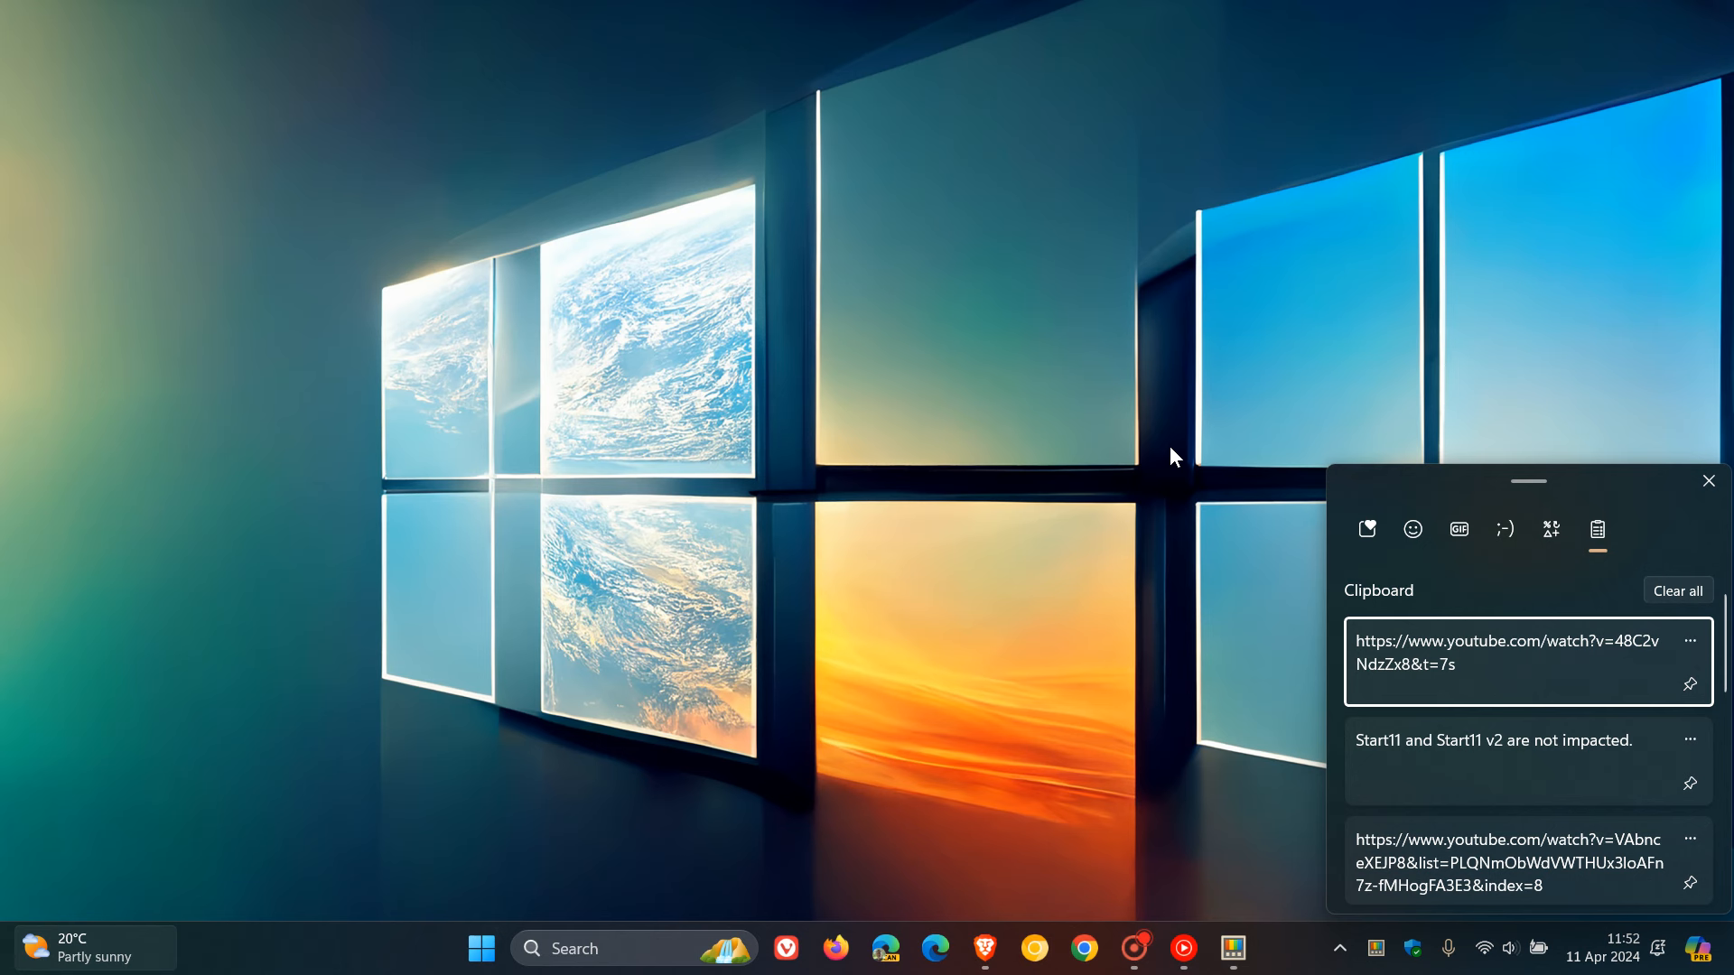
mouse_move(1601, 460)
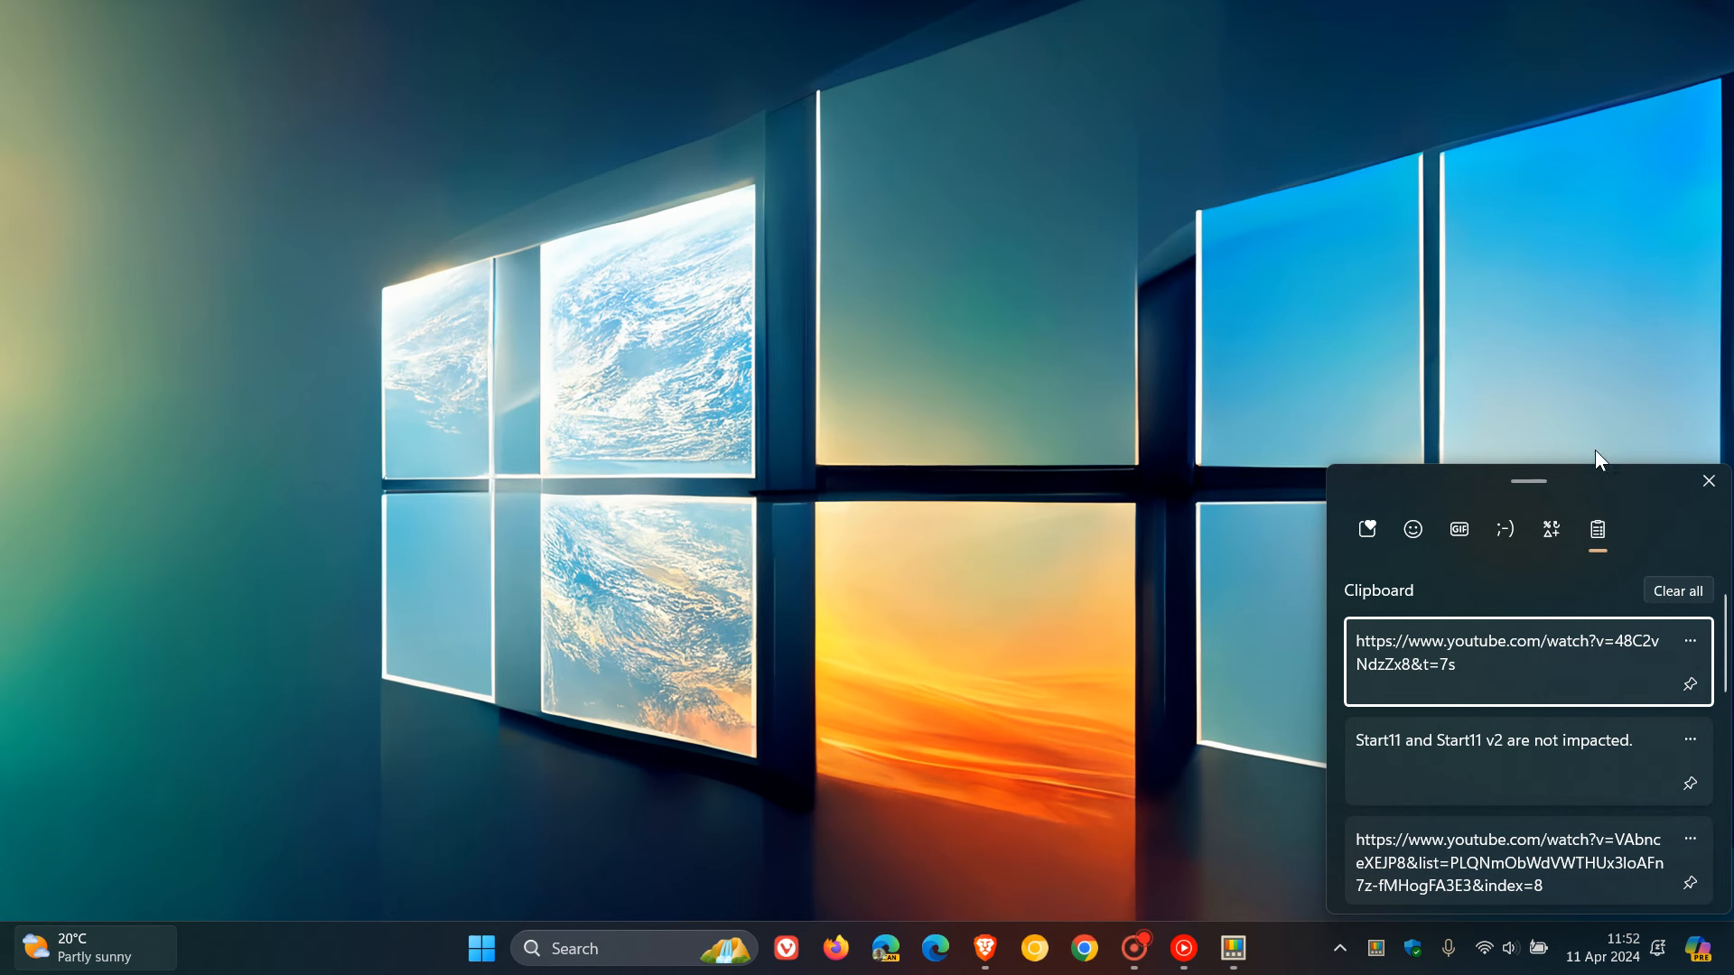
- Dismiss the clipboard history panel, leaving the bare desktop
left_click(1709, 480)
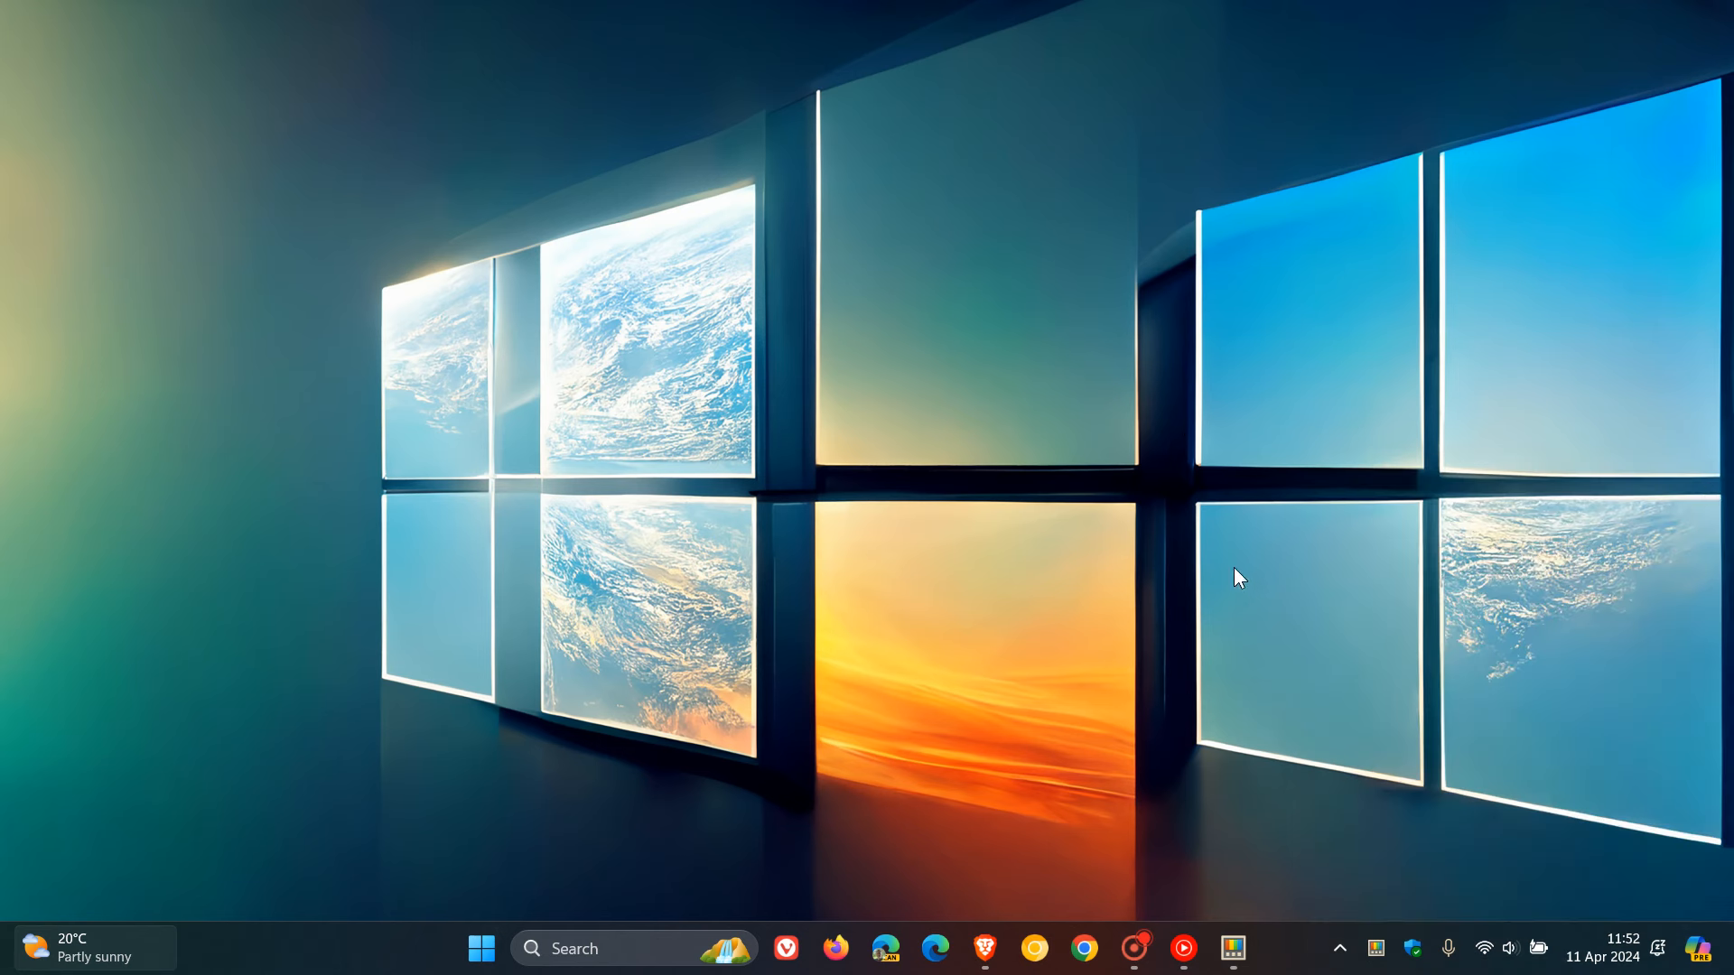
mouse_move(979, 971)
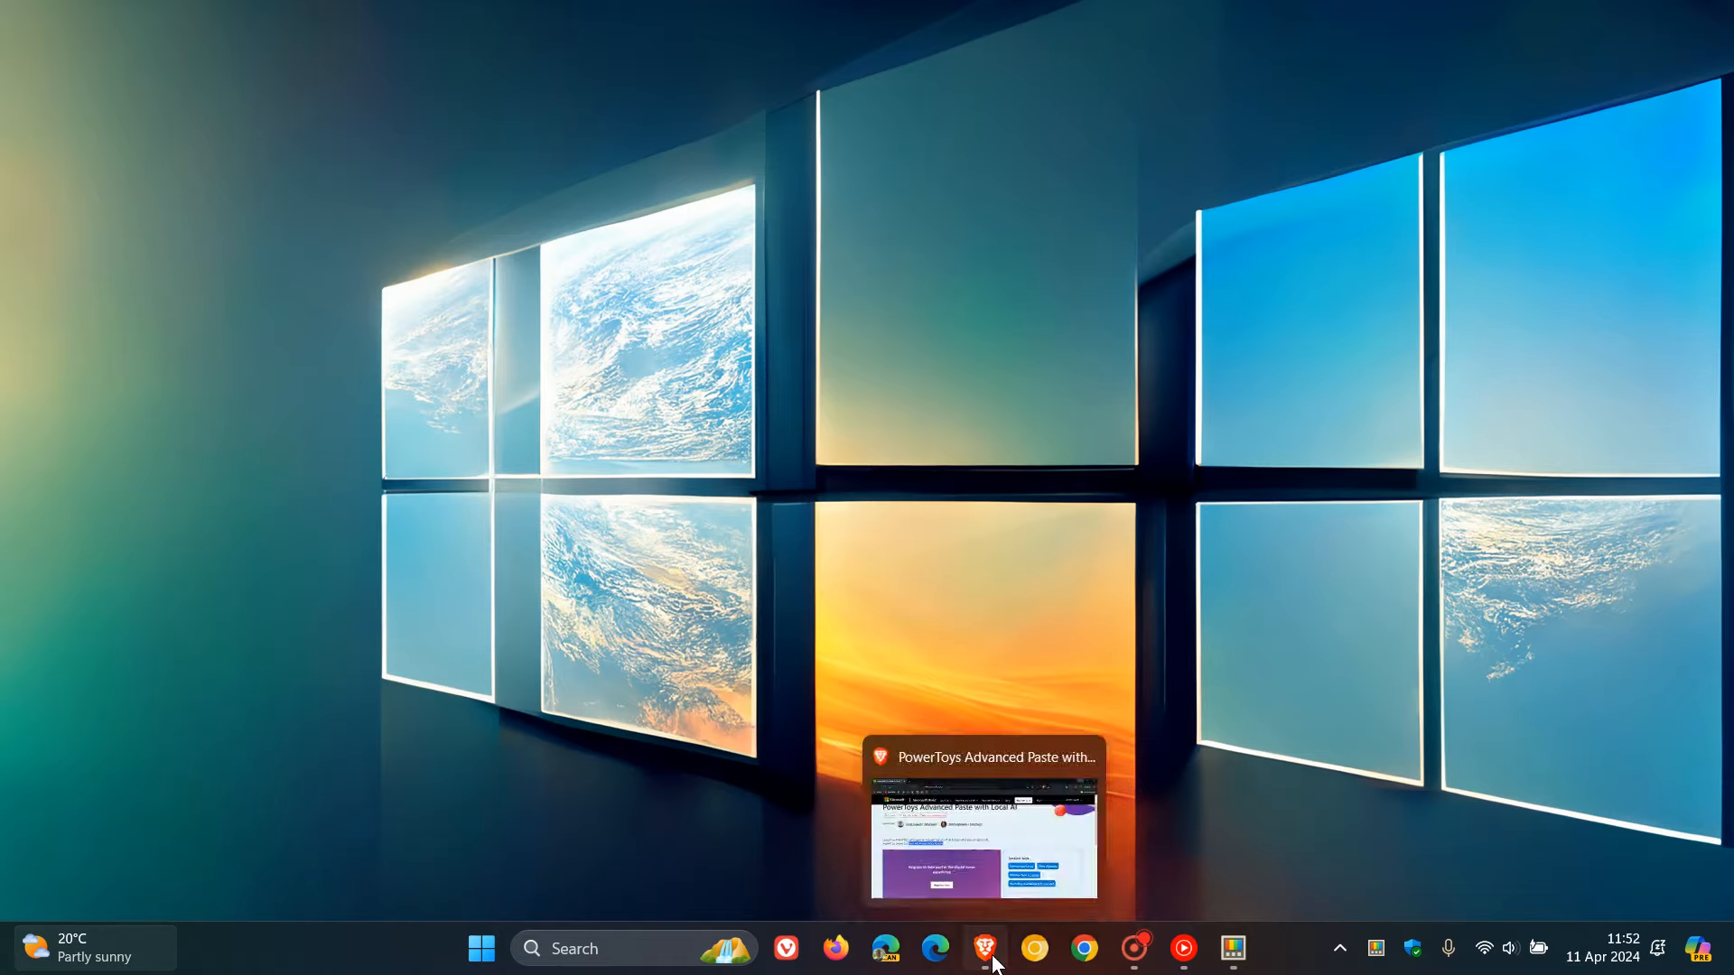
left_click(983, 946)
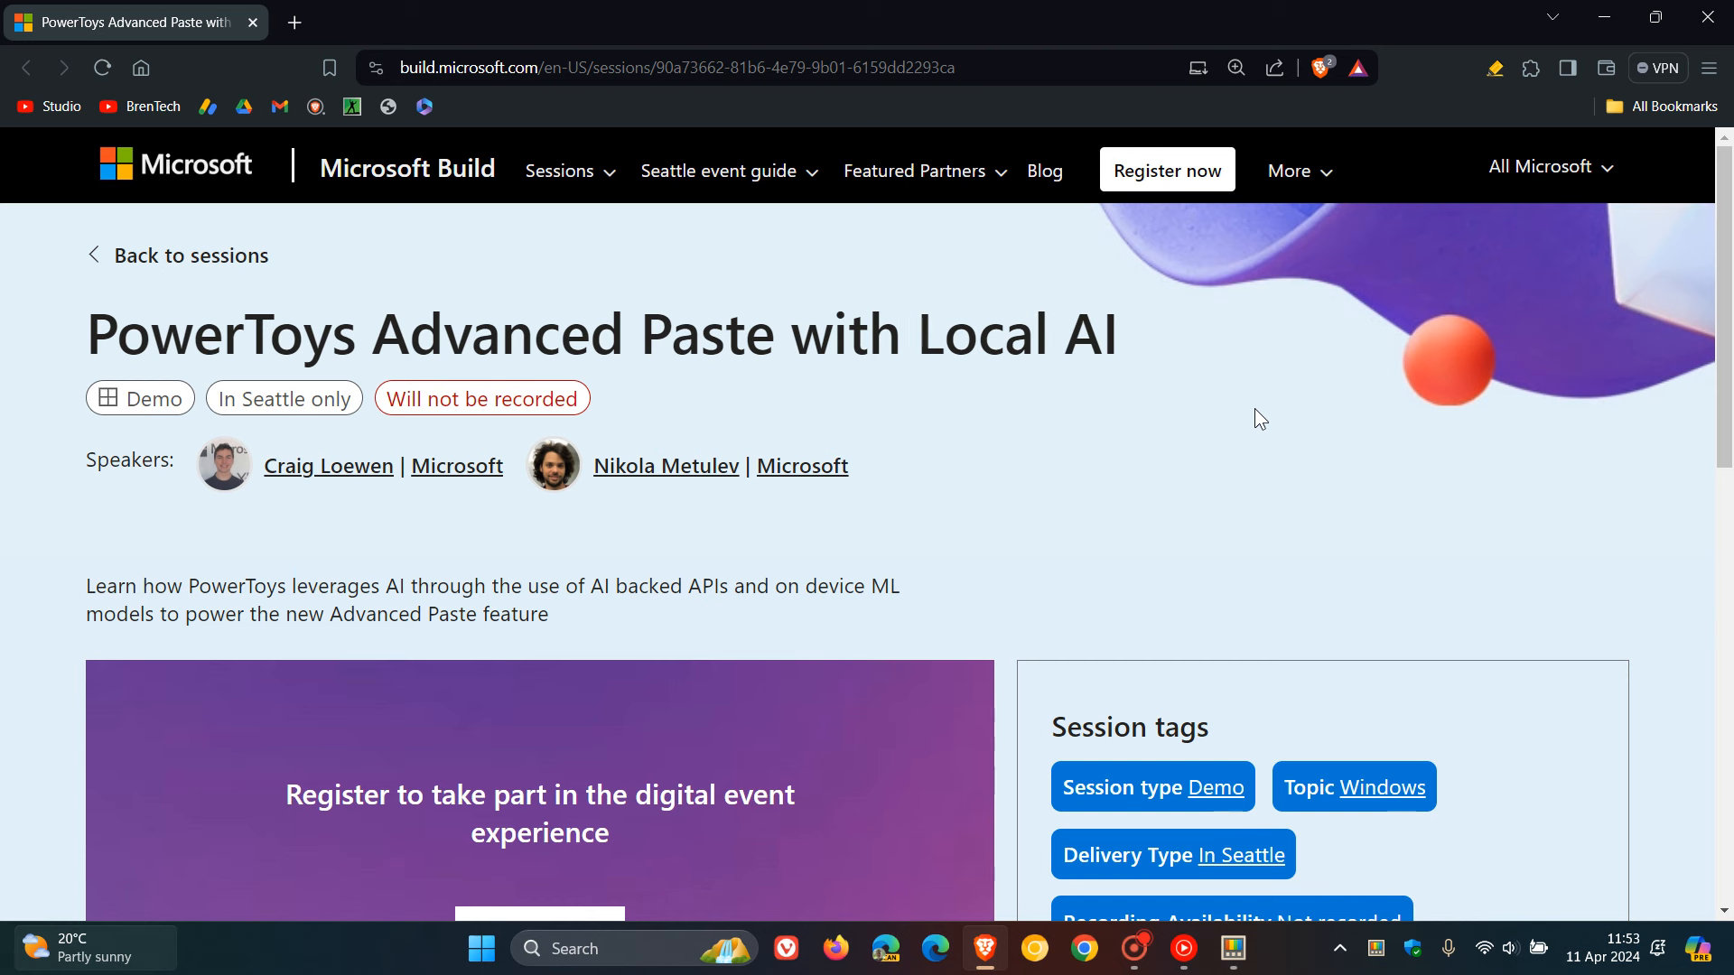
mouse_move(1135, 450)
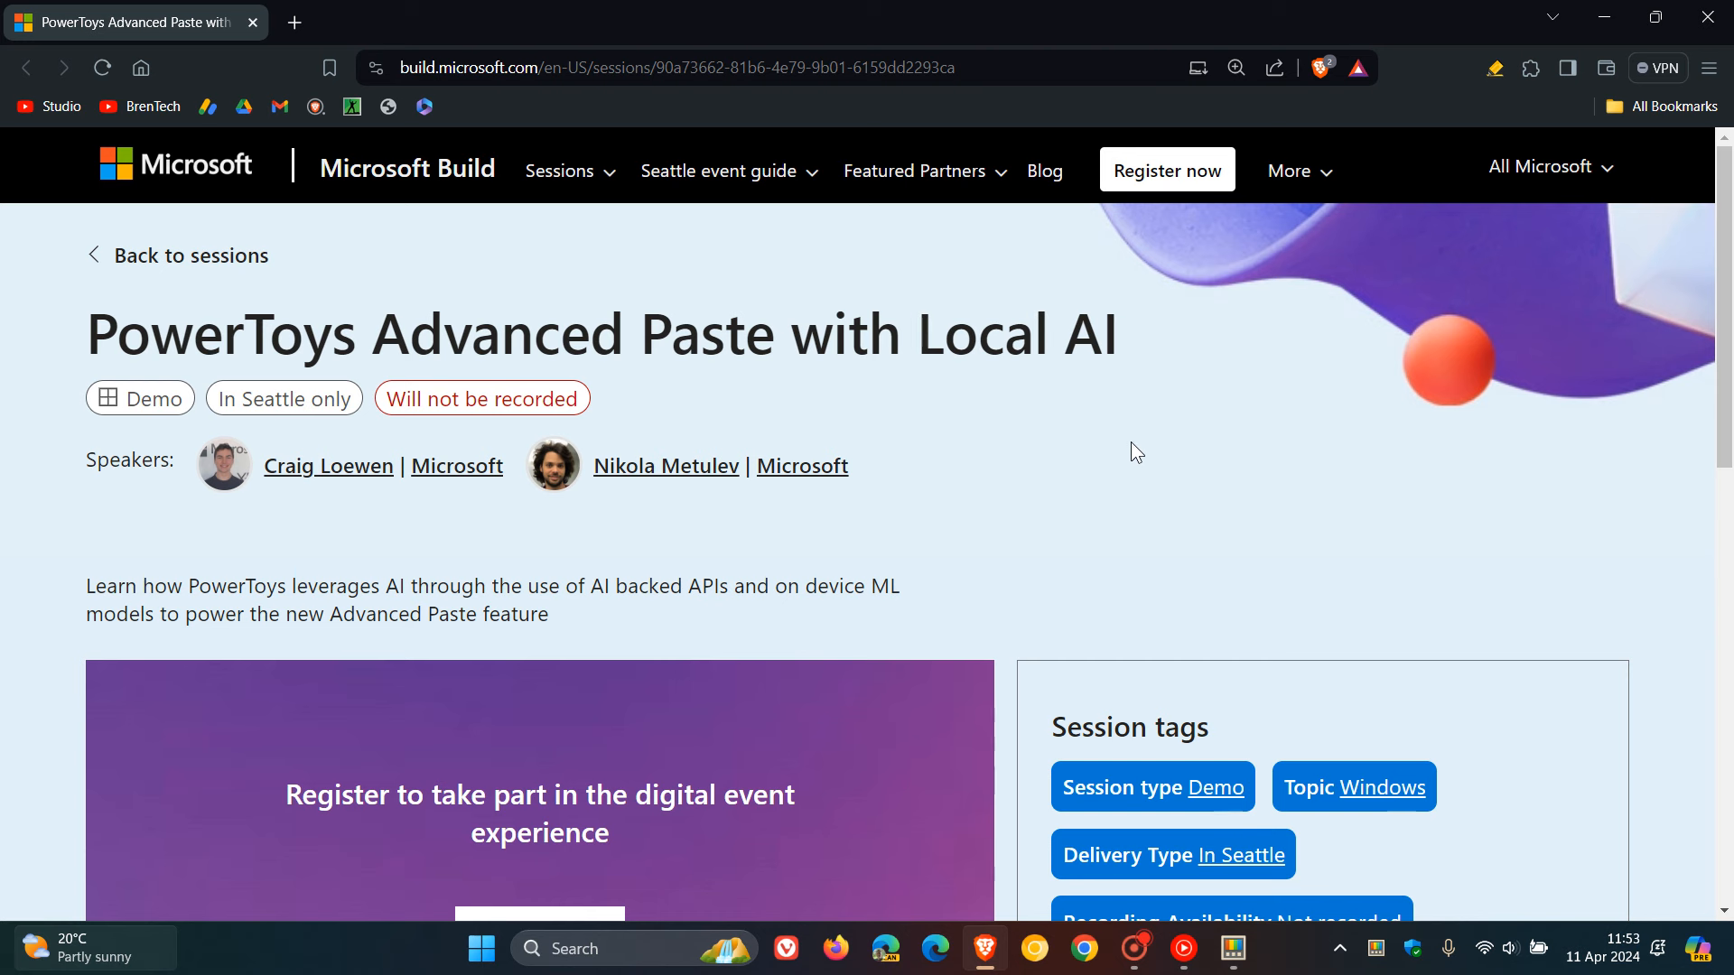
mouse_move(1111, 448)
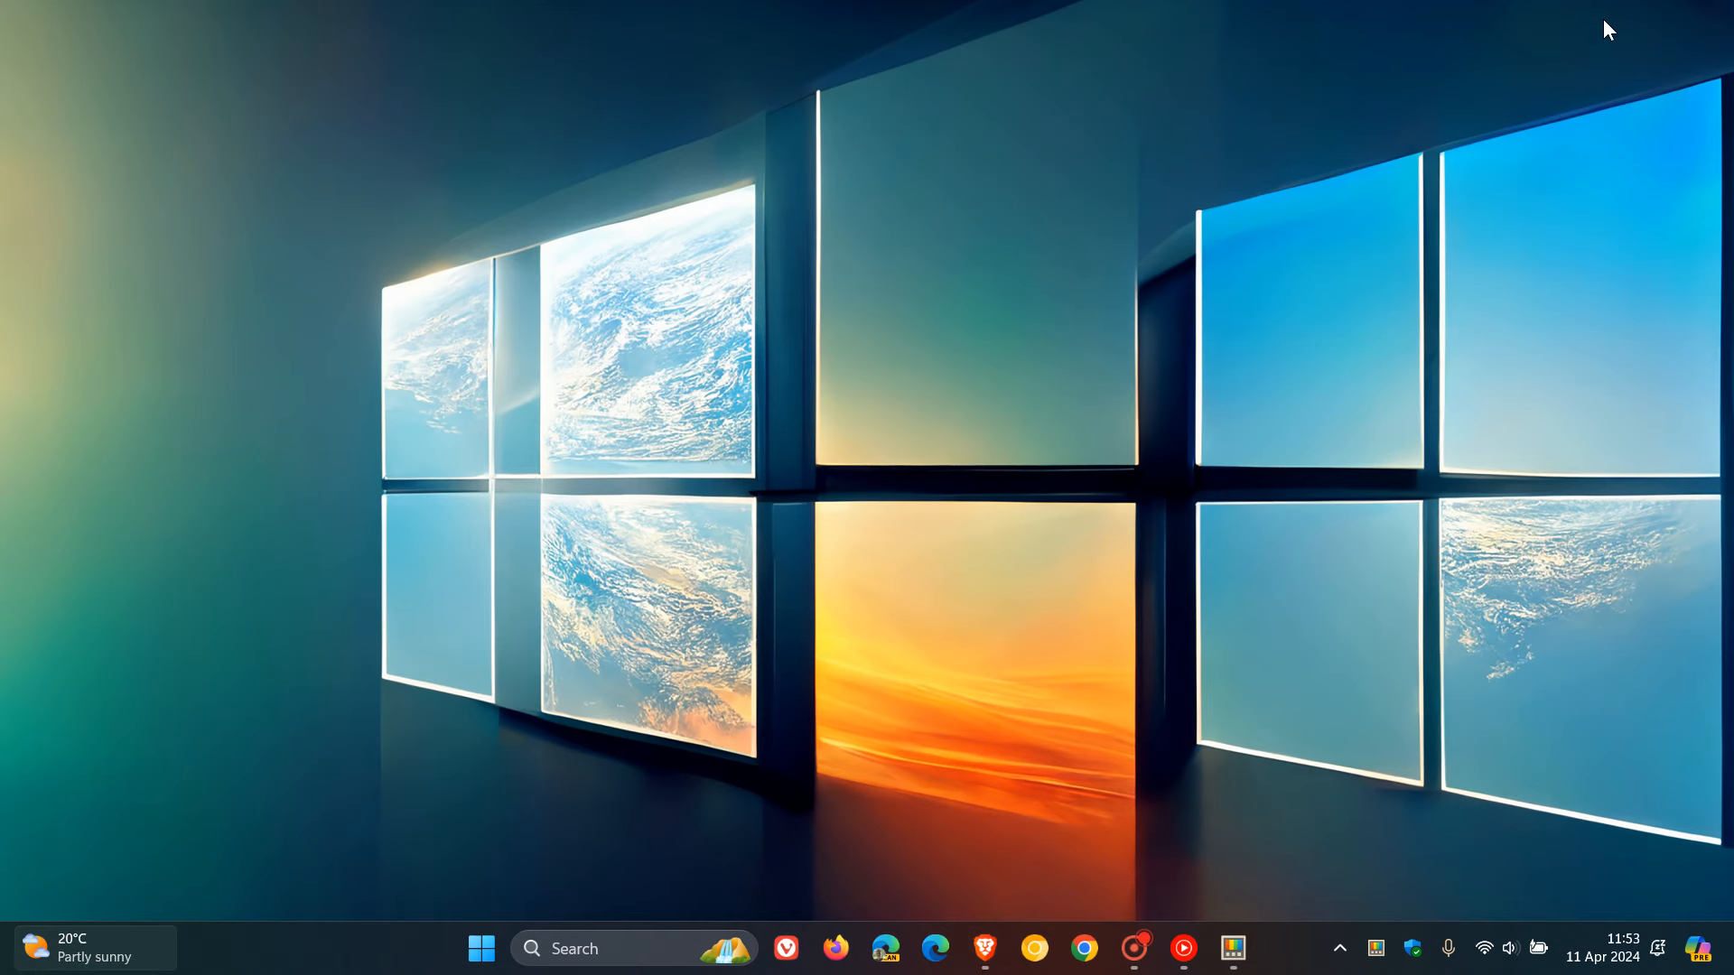
left_click(1233, 946)
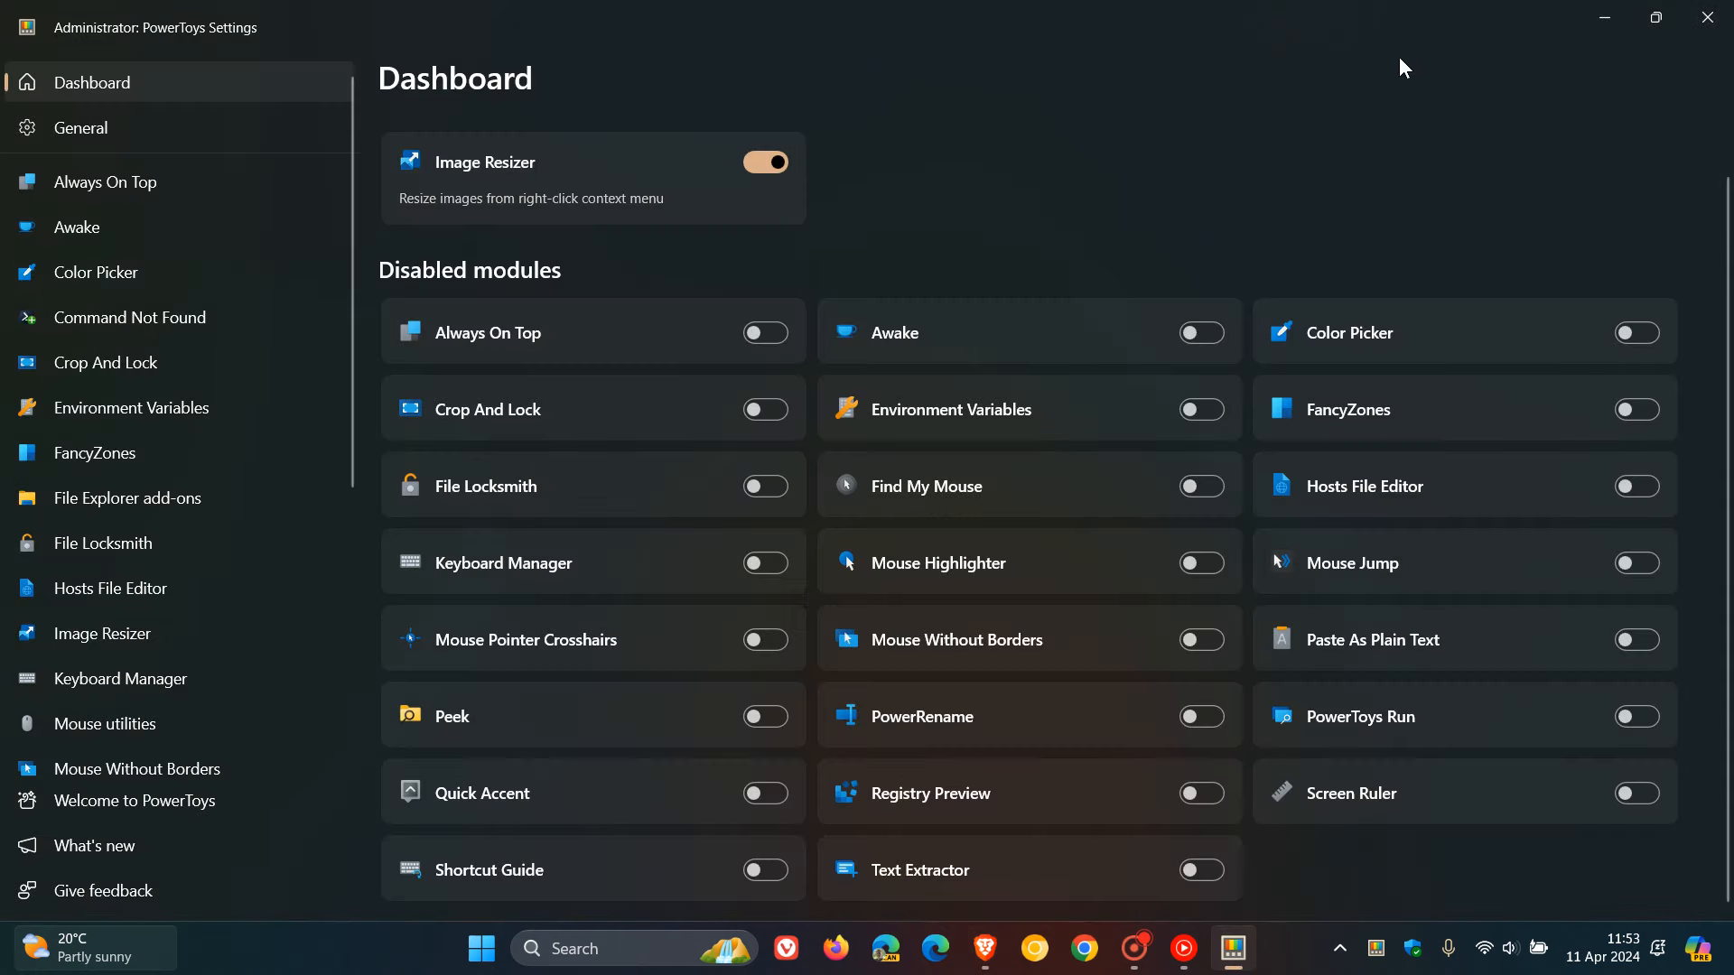
left_click(79, 126)
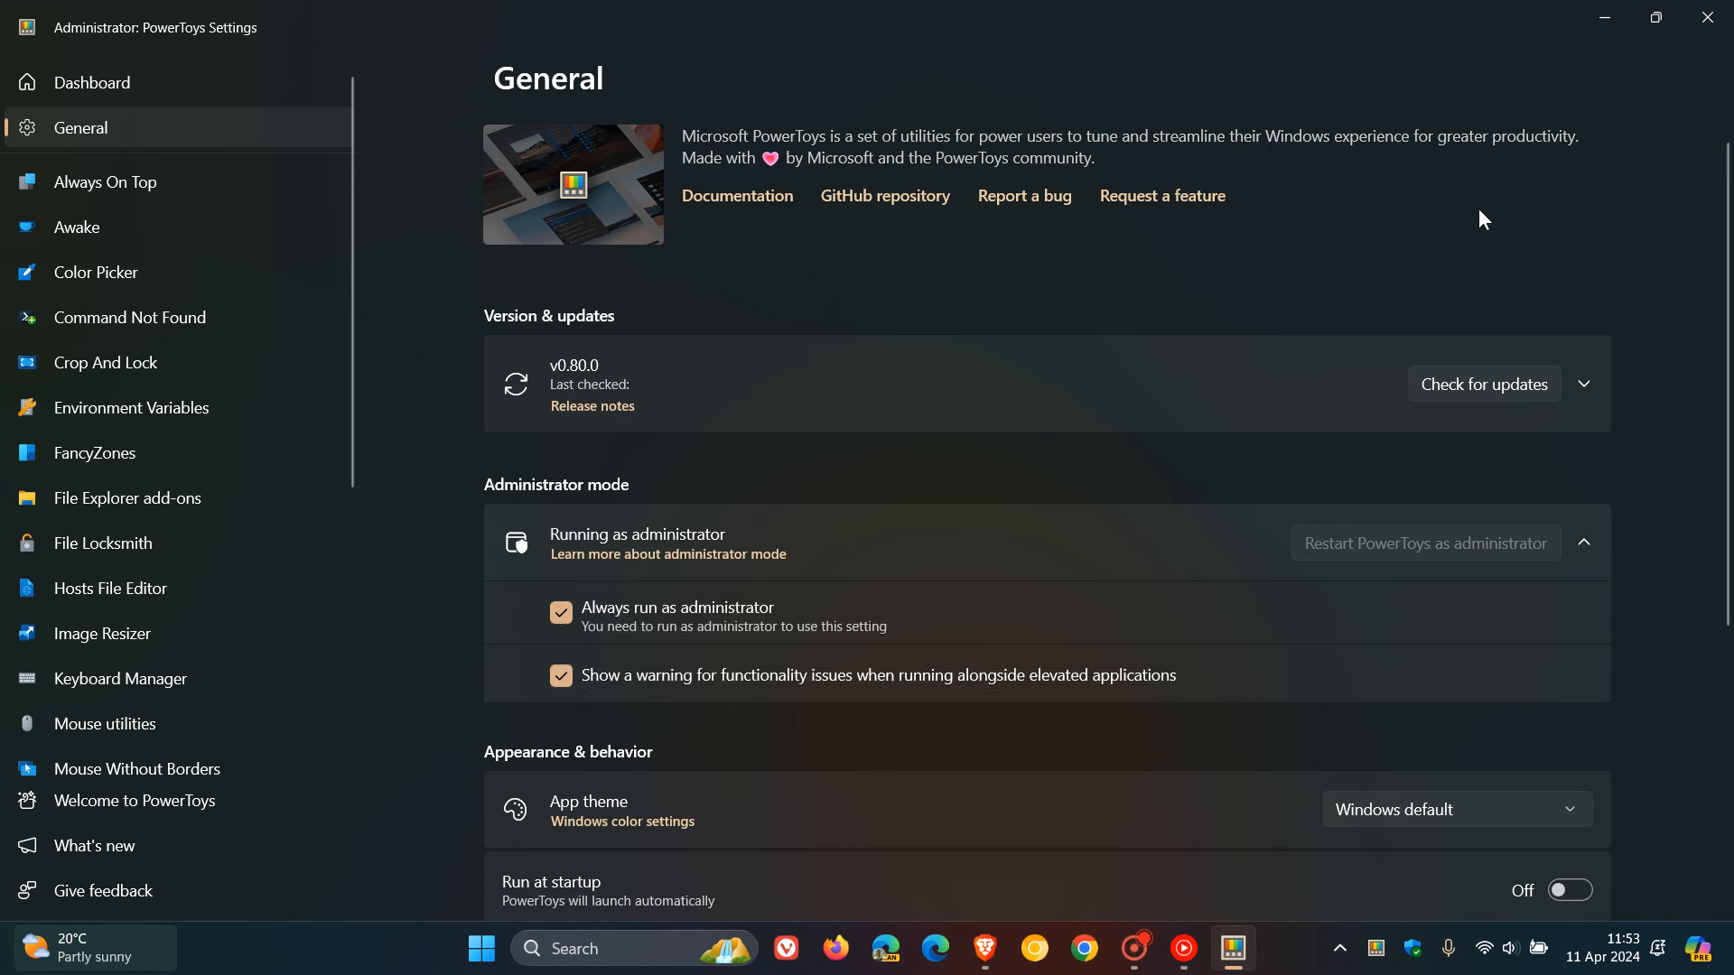
mouse_move(1590, 247)
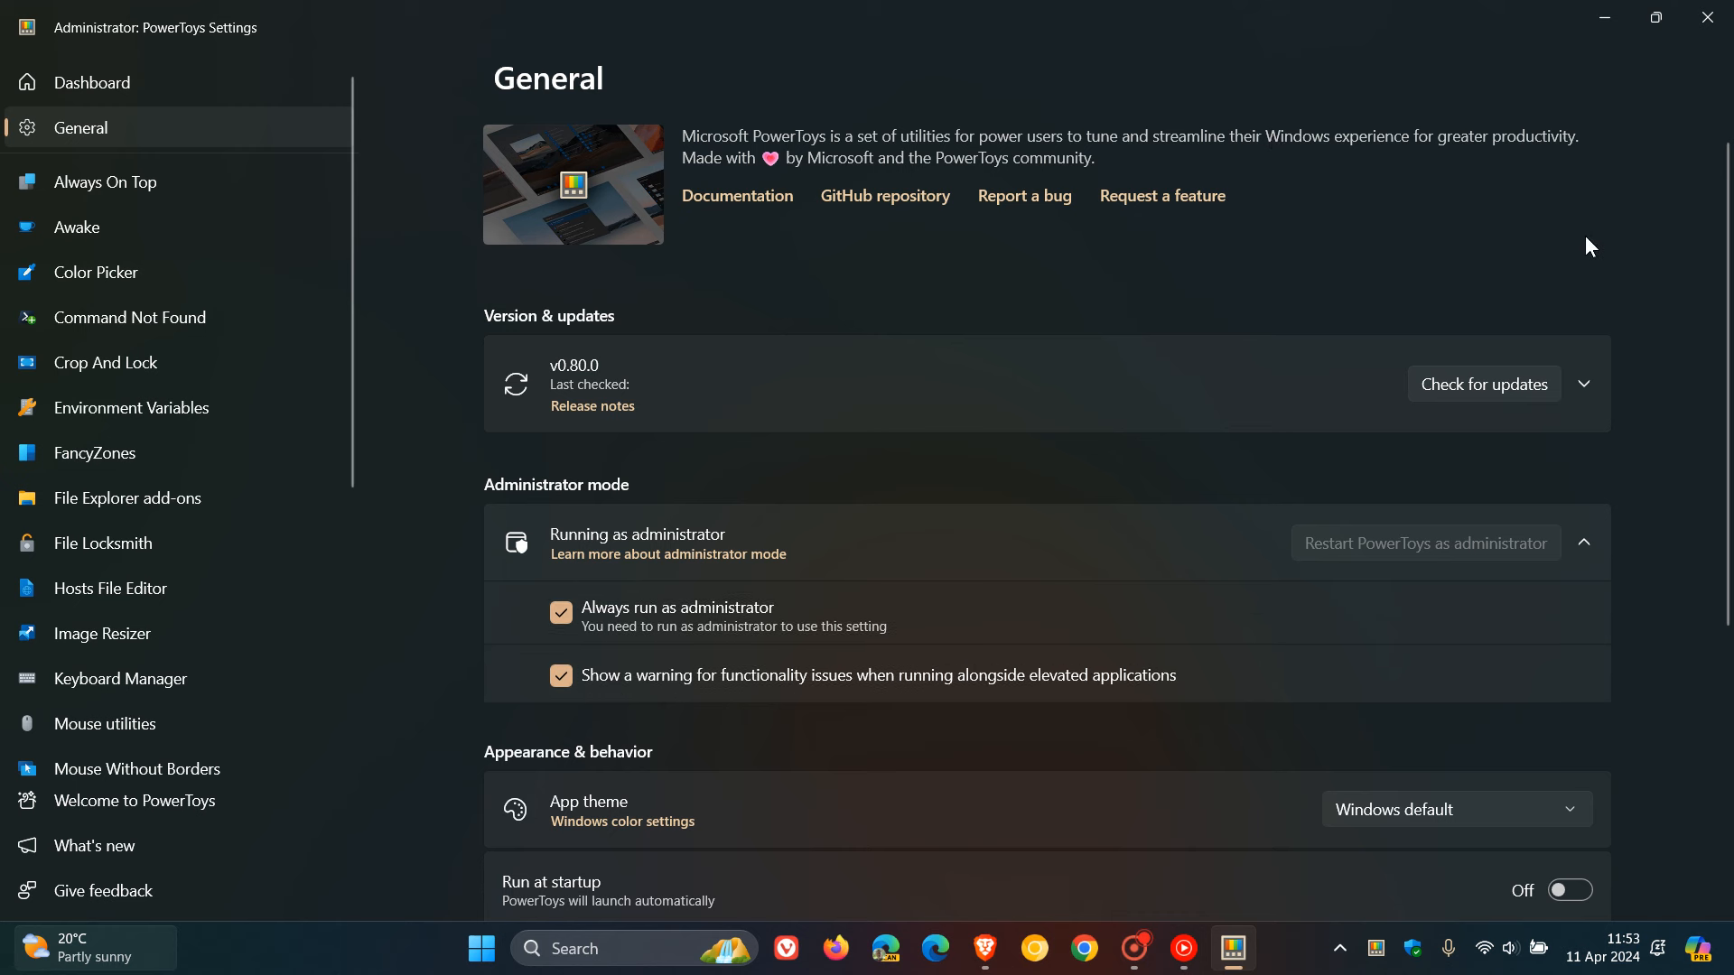
mouse_move(1608, 20)
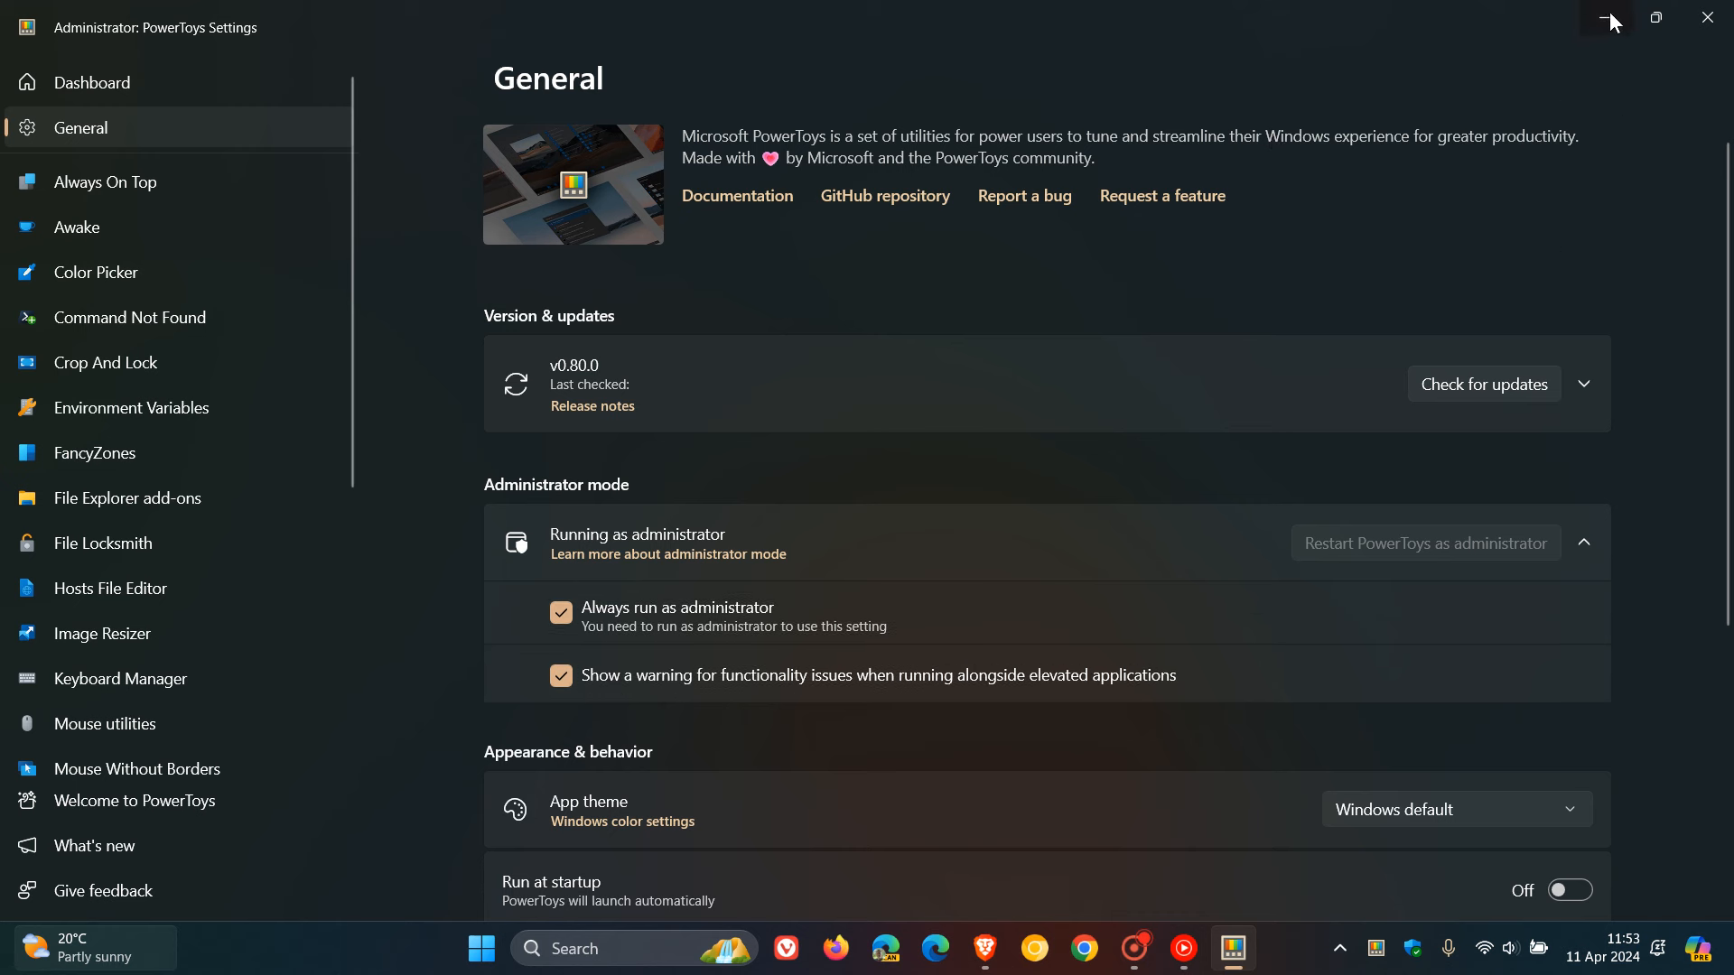
left_click(1604, 17)
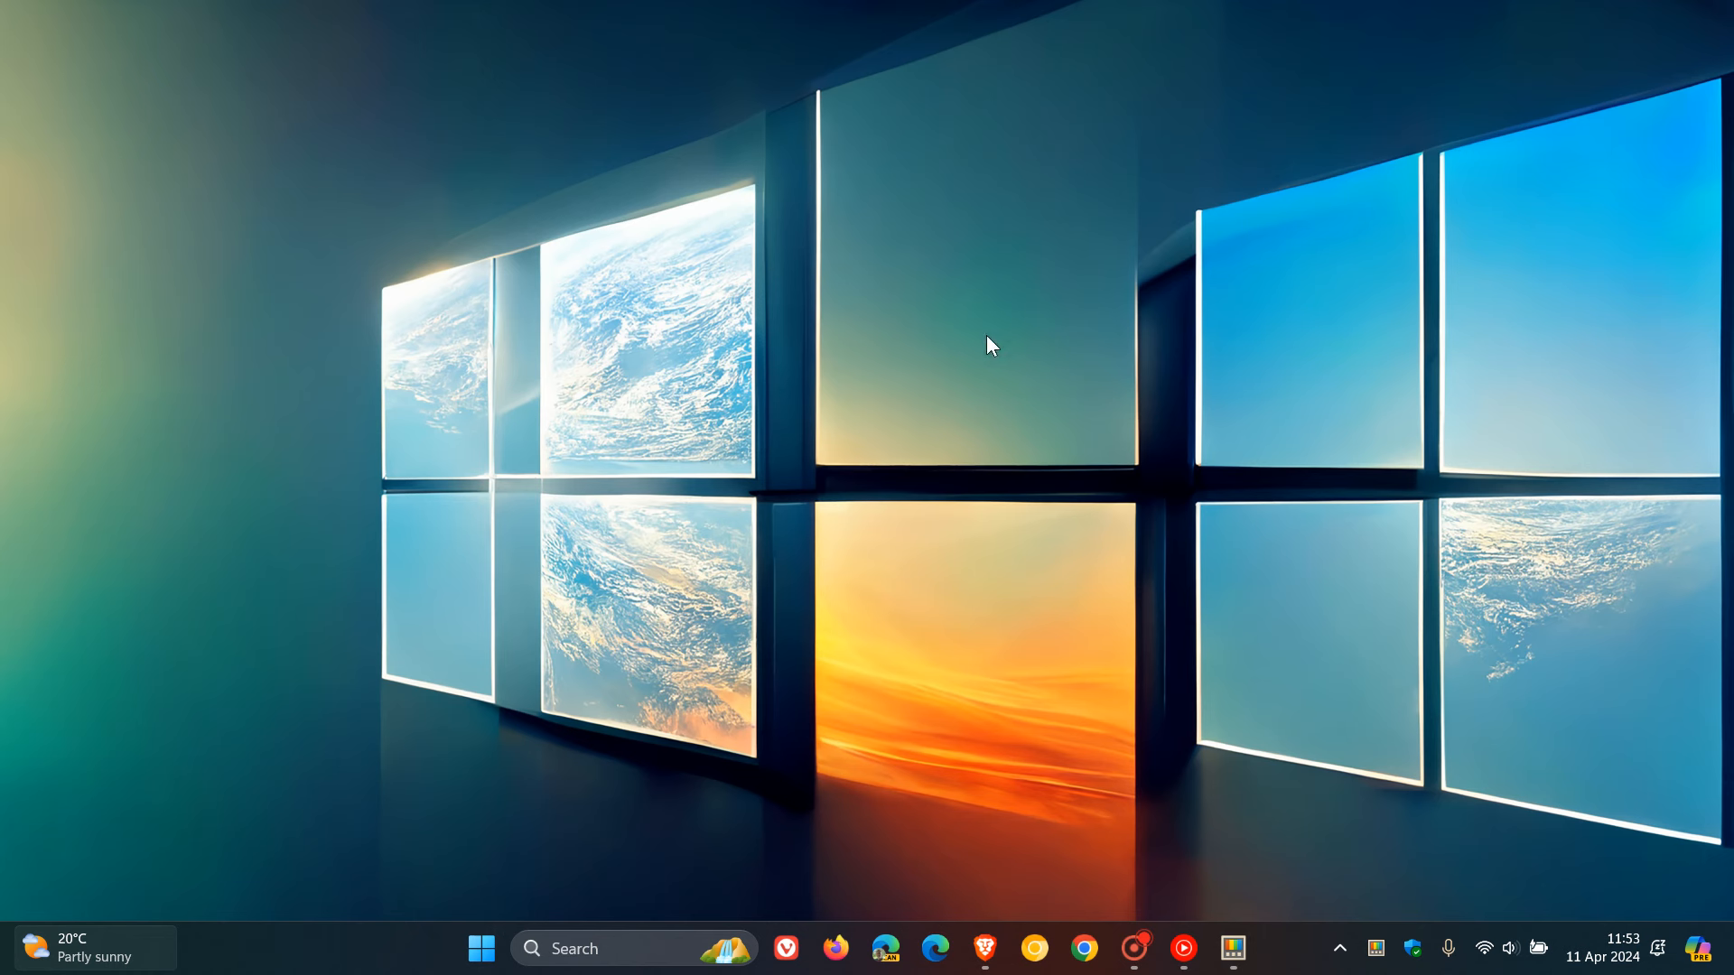
mouse_move(1030, 336)
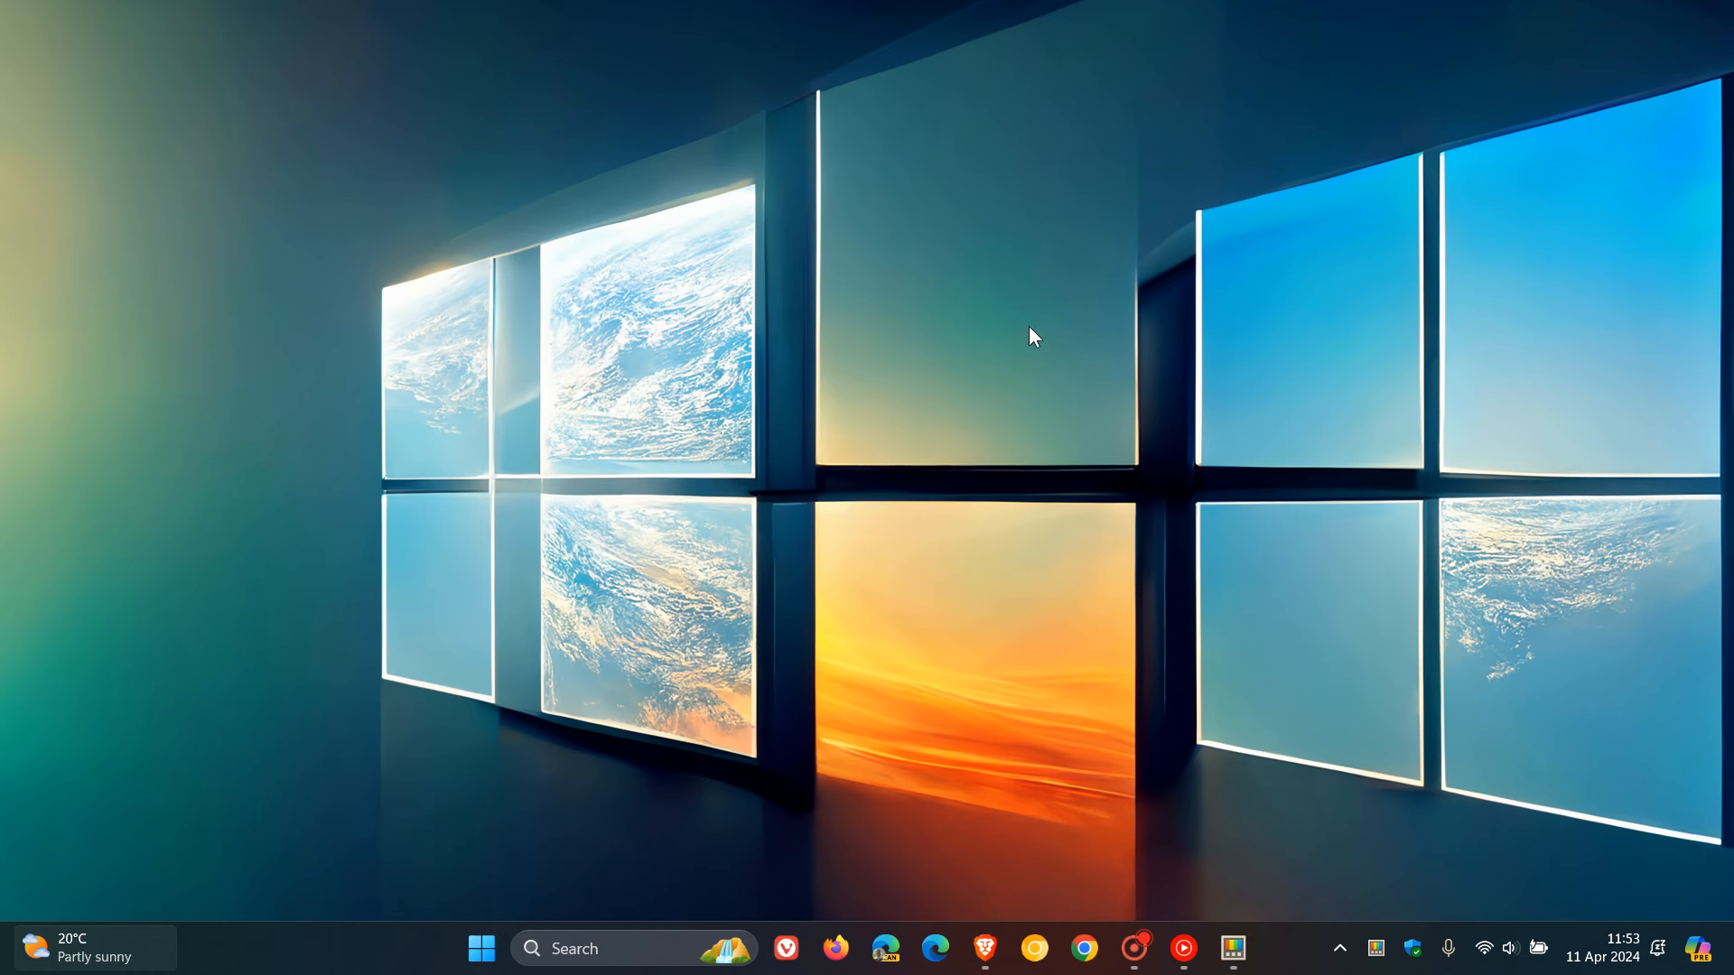